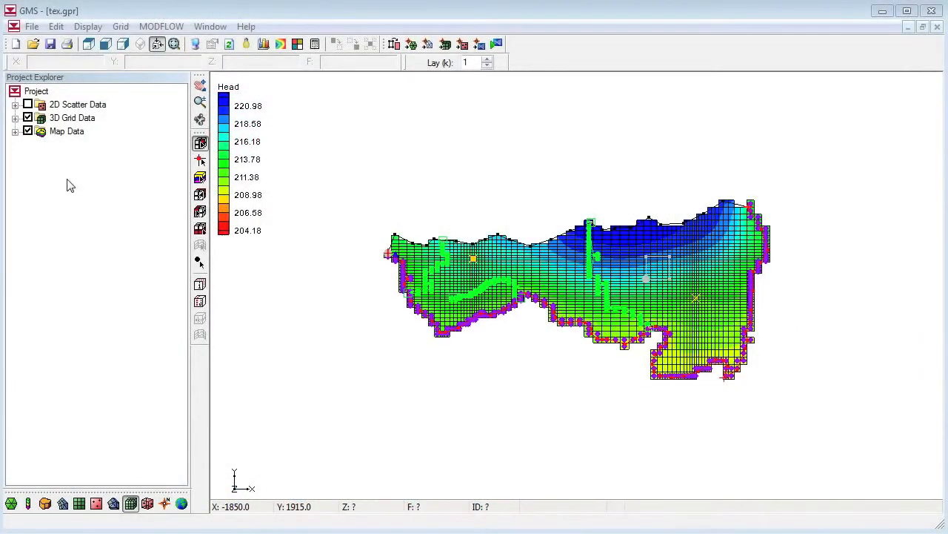
Step: Expand Map Data and make the East Texas Recharge coverage active
click(15, 131)
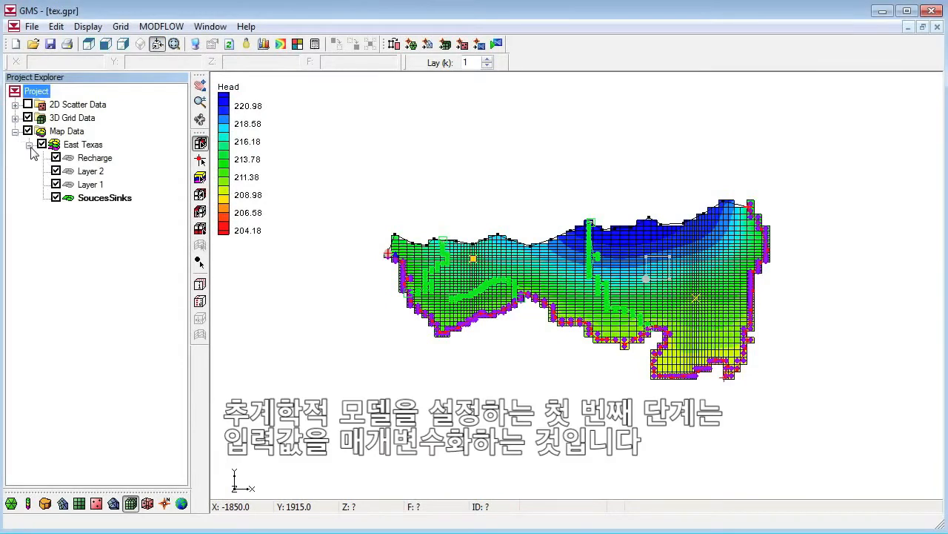
click(94, 157)
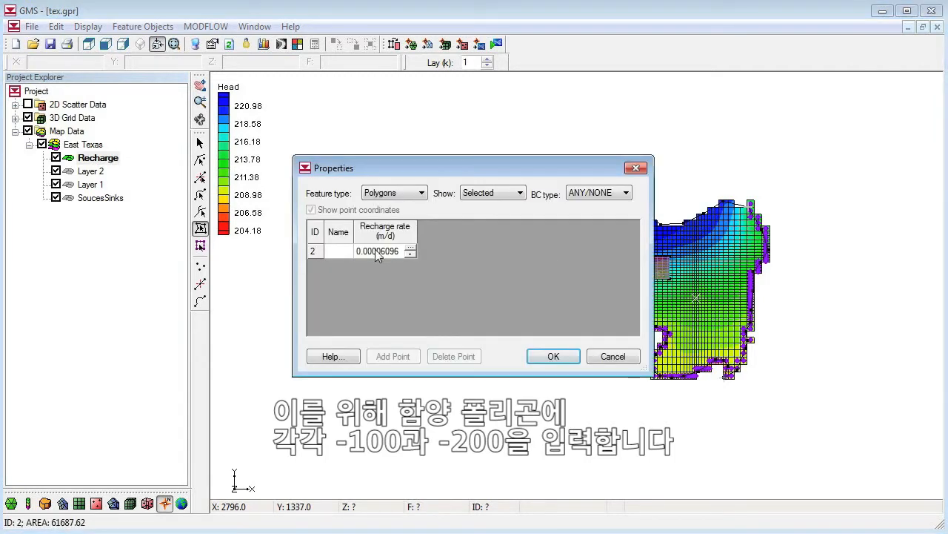
Step: Assign recharge rates -100 and -200 to the two recharge polygons
text(-100)
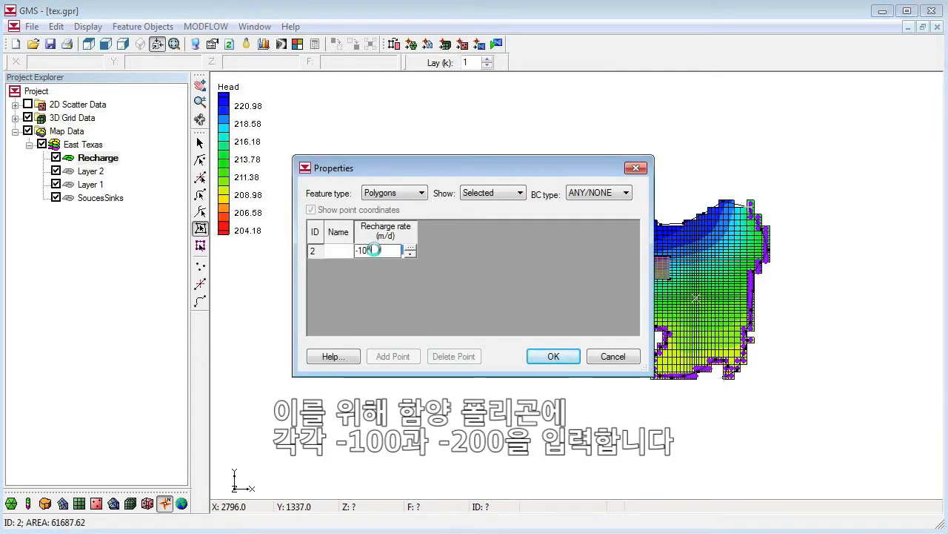
click(553, 355)
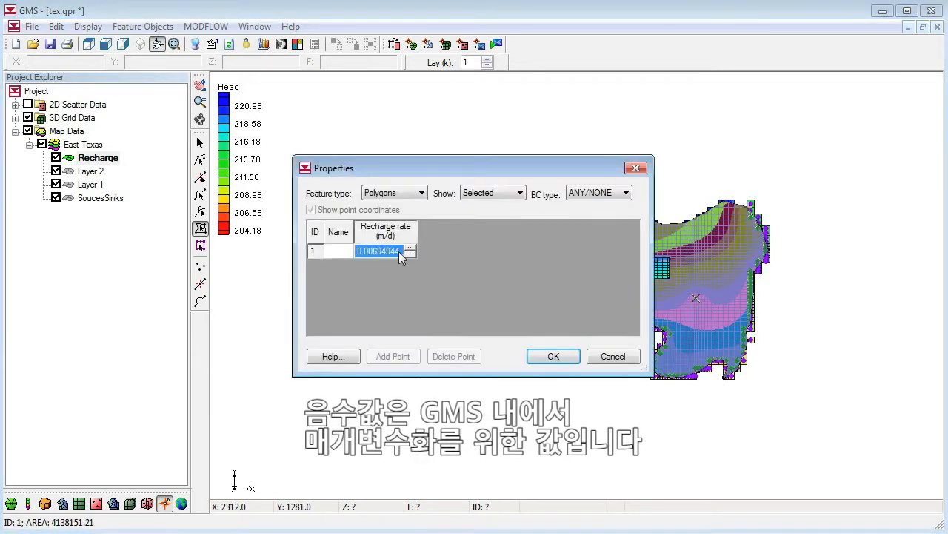
text(-200)
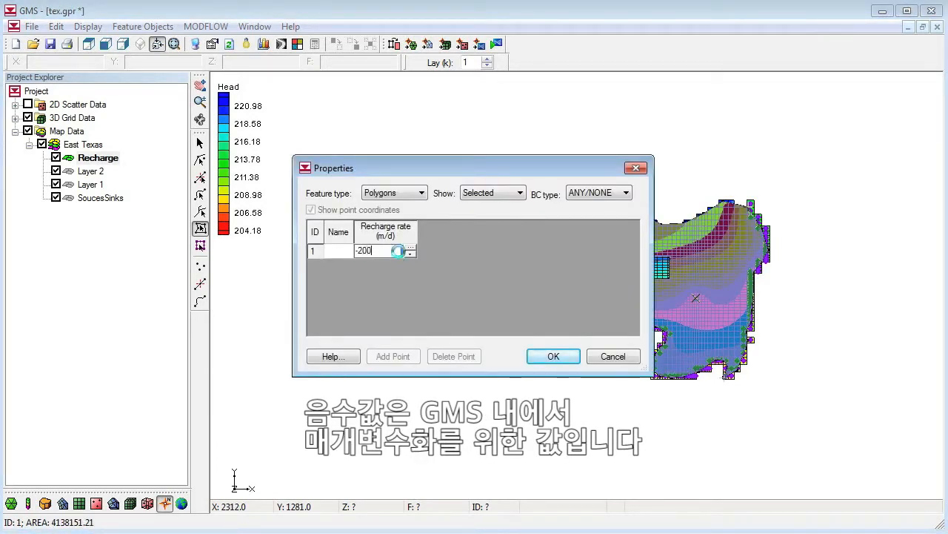
click(553, 356)
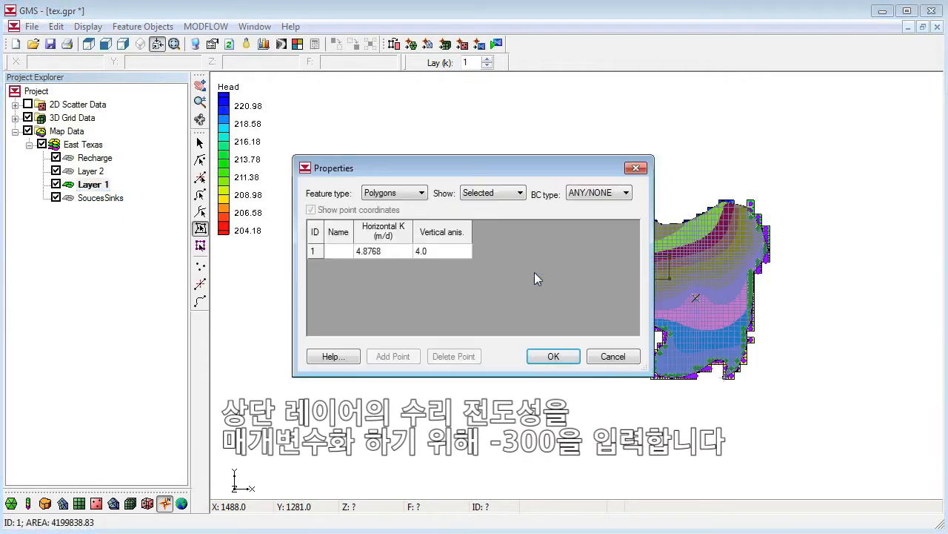
Step: Set the Layer 1 polygon's horizontal K to the placeholder -300
double_click(383, 250)
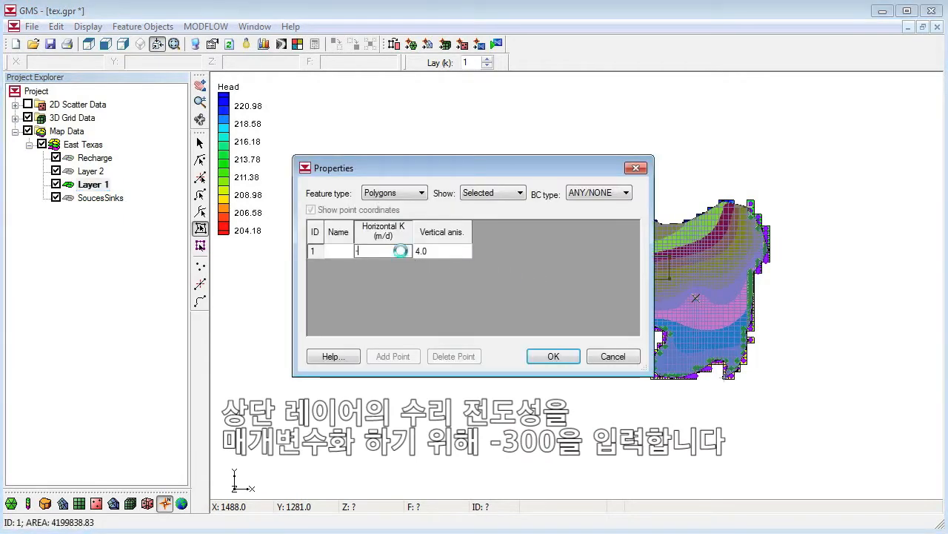
text(-300)
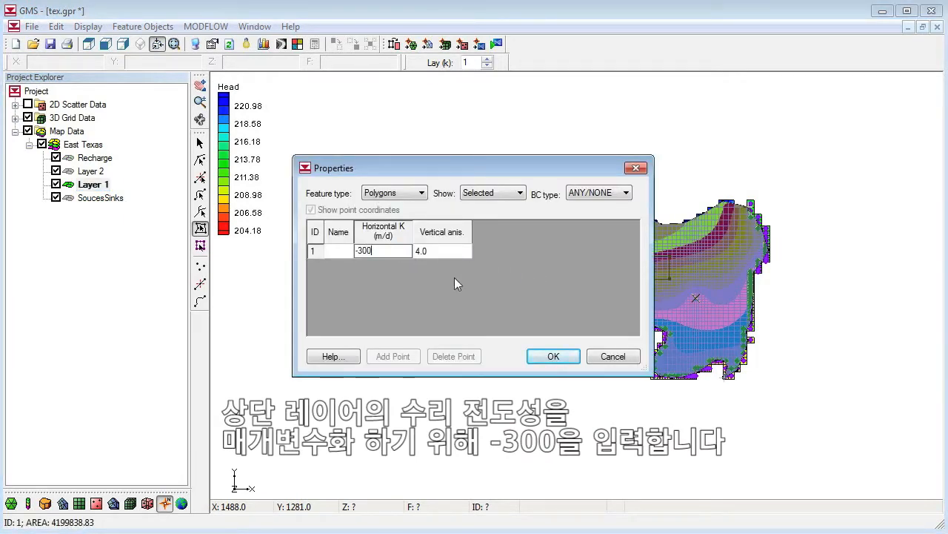
click(553, 355)
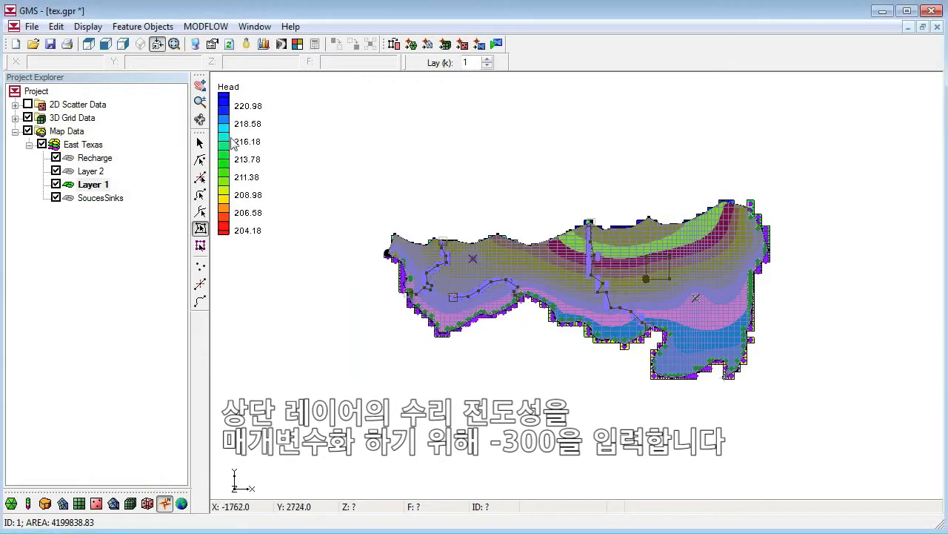
Step: Run Map -> MODFLOW using all applicable coverages
click(142, 27)
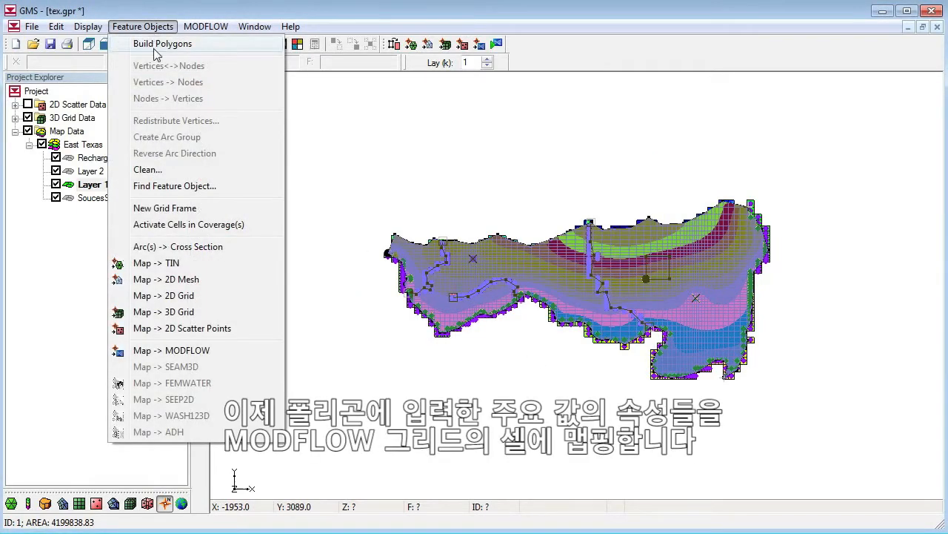
mouse_move(172, 349)
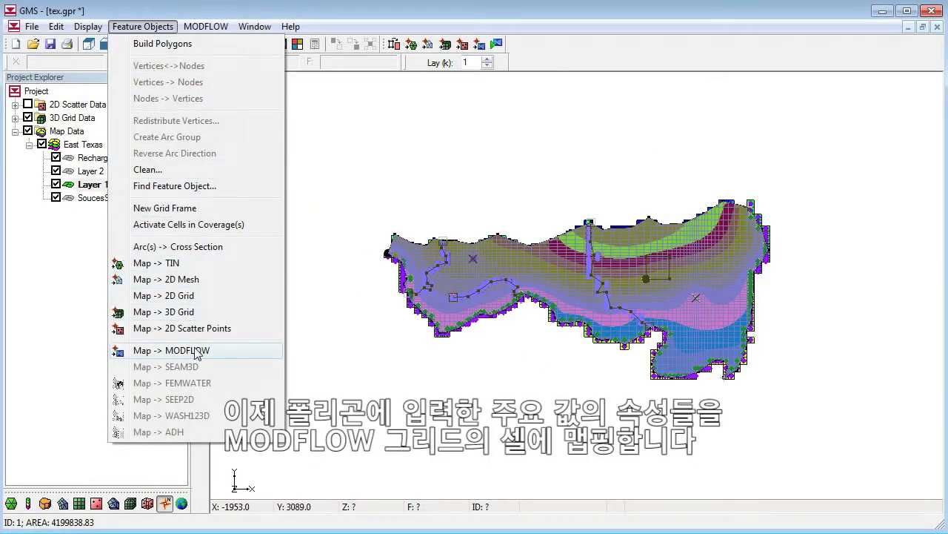
click(172, 350)
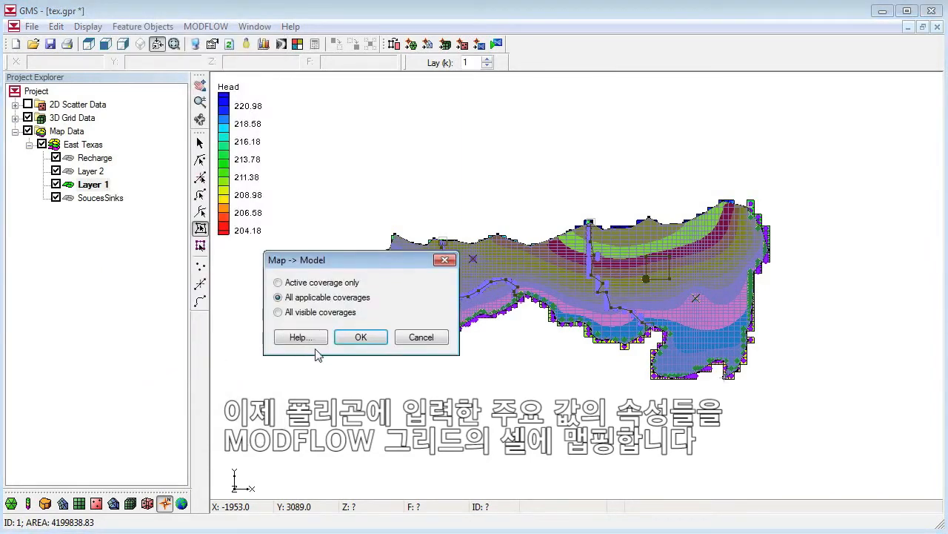
click(361, 336)
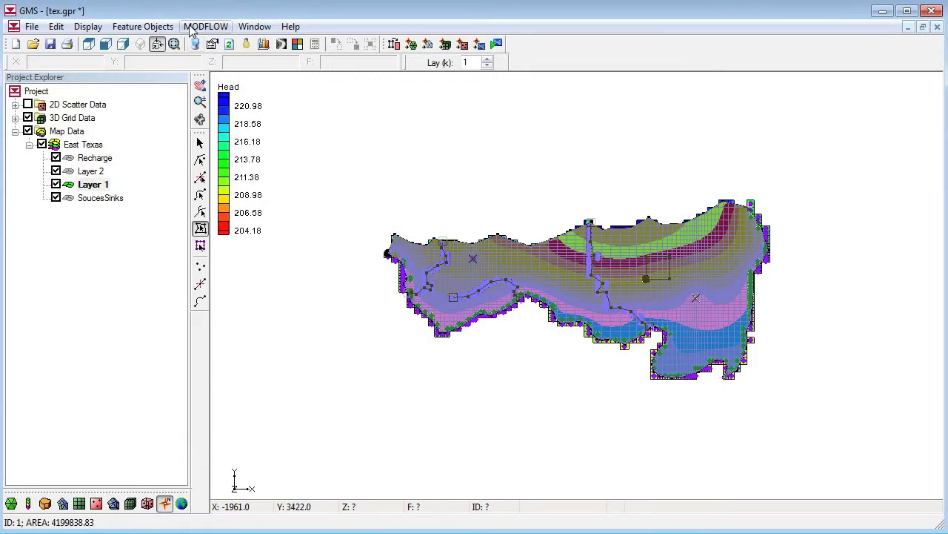
Step: Set the MODFLOW Global Options run type to Stochastic Simulation
click(206, 27)
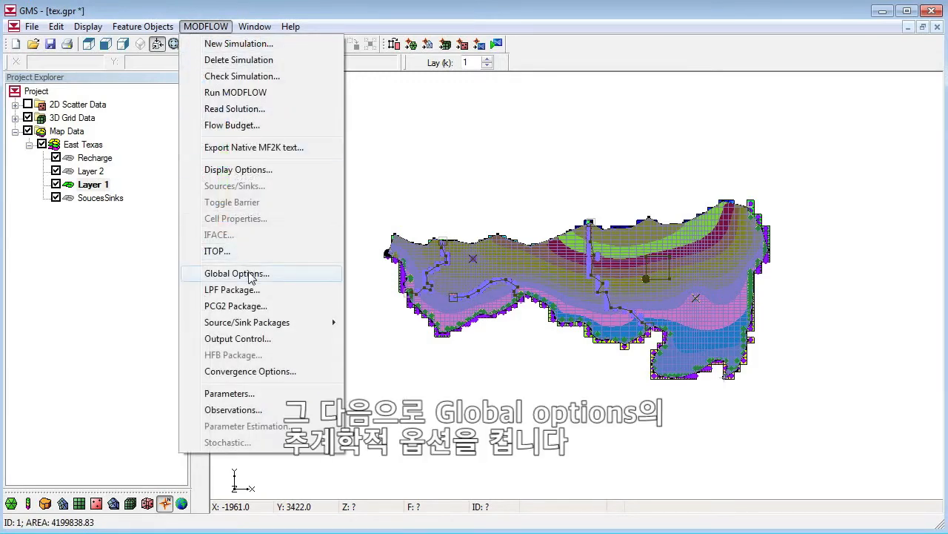
click(237, 273)
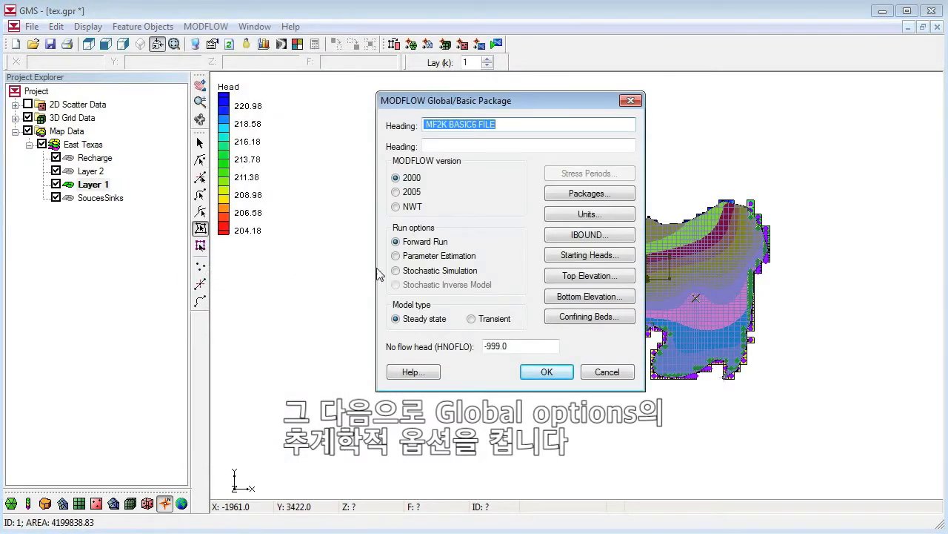
click(396, 269)
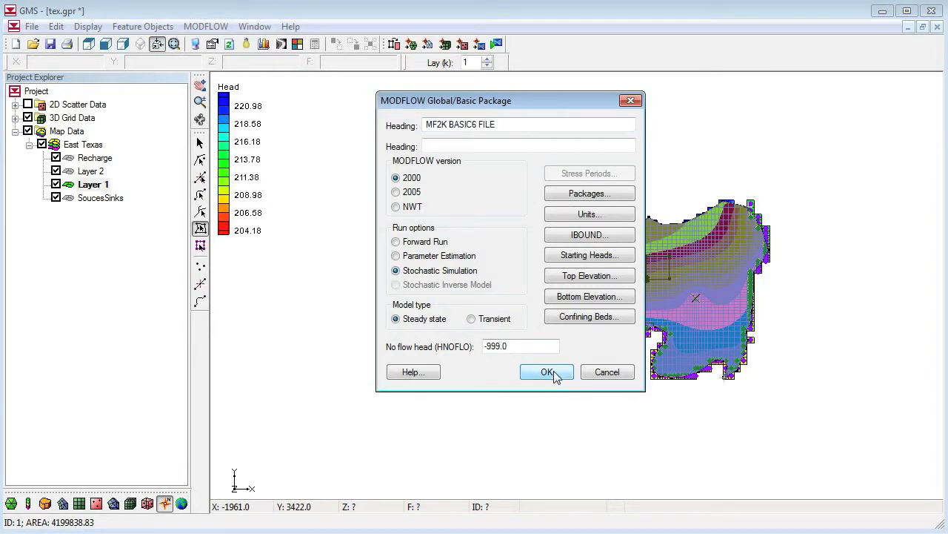
click(547, 371)
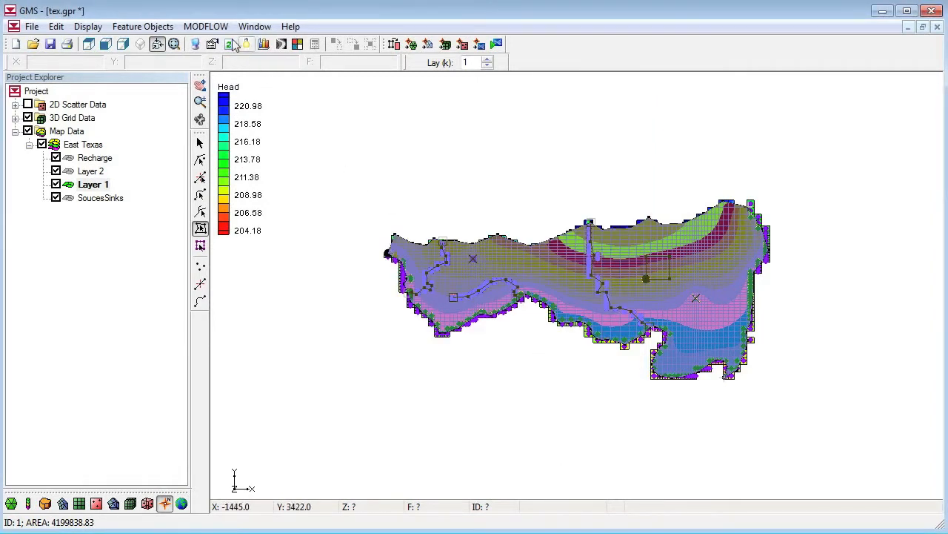
Step: Initialize parameters HK_300, RCH_200 and RCH_100 from the model and edit HK_300's values
click(205, 27)
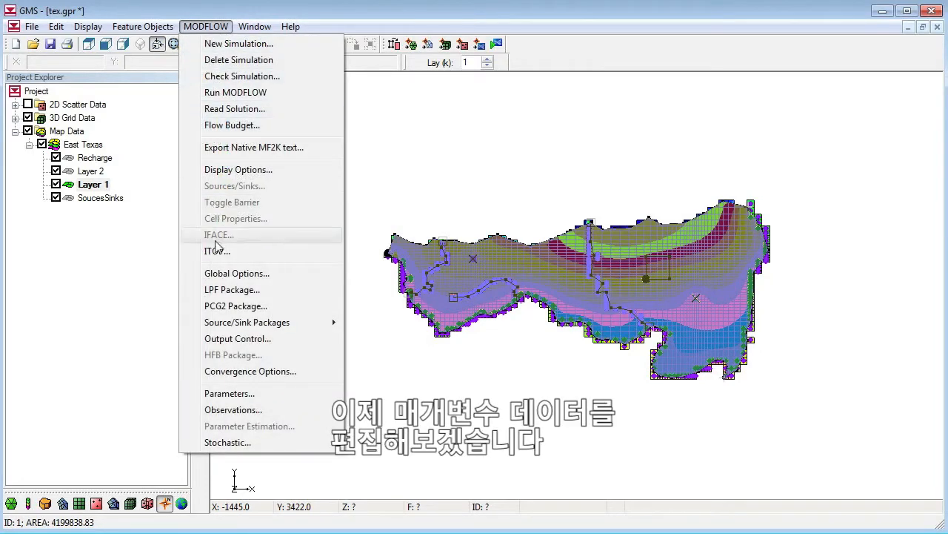
click(230, 393)
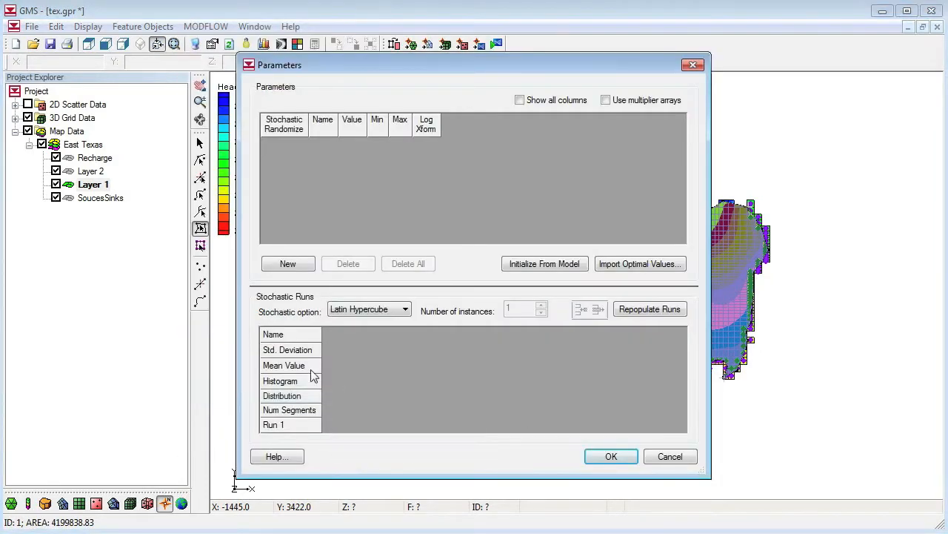
click(544, 264)
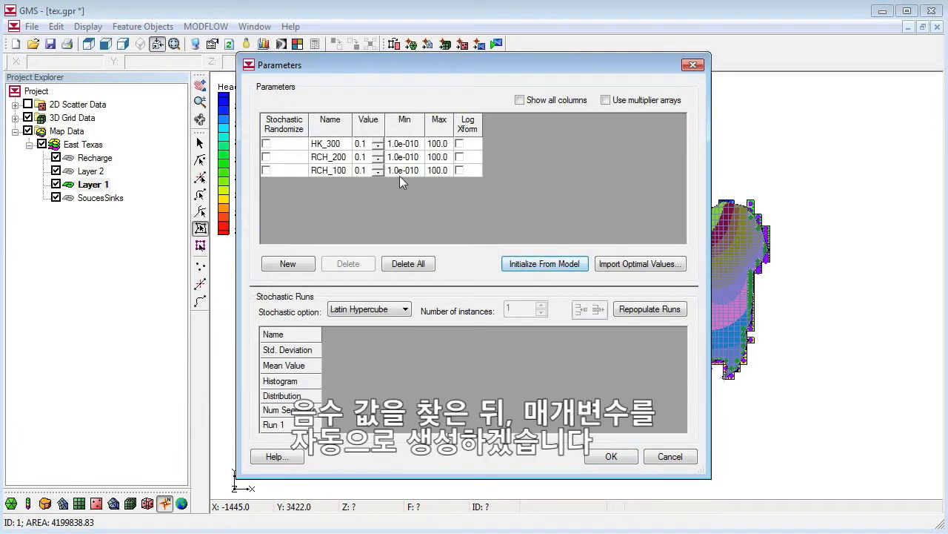
click(361, 143)
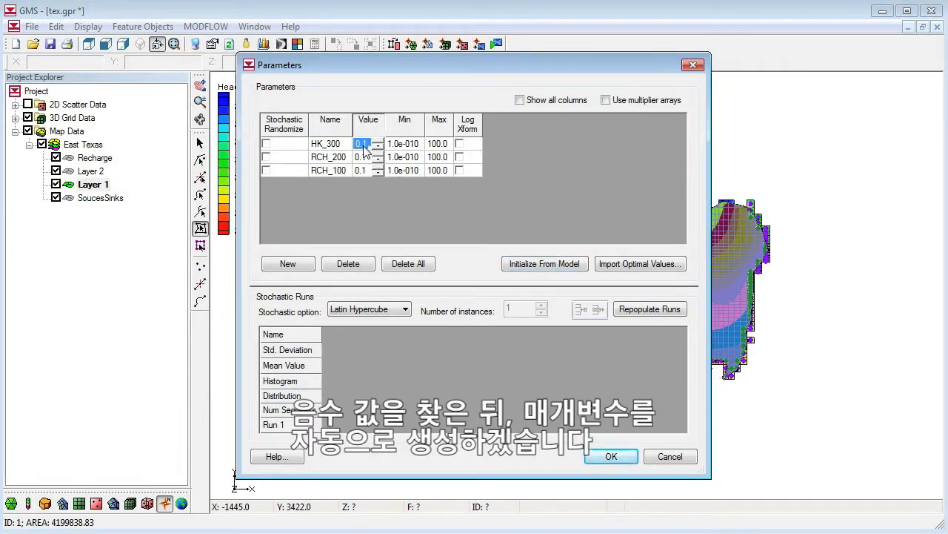
click(403, 158)
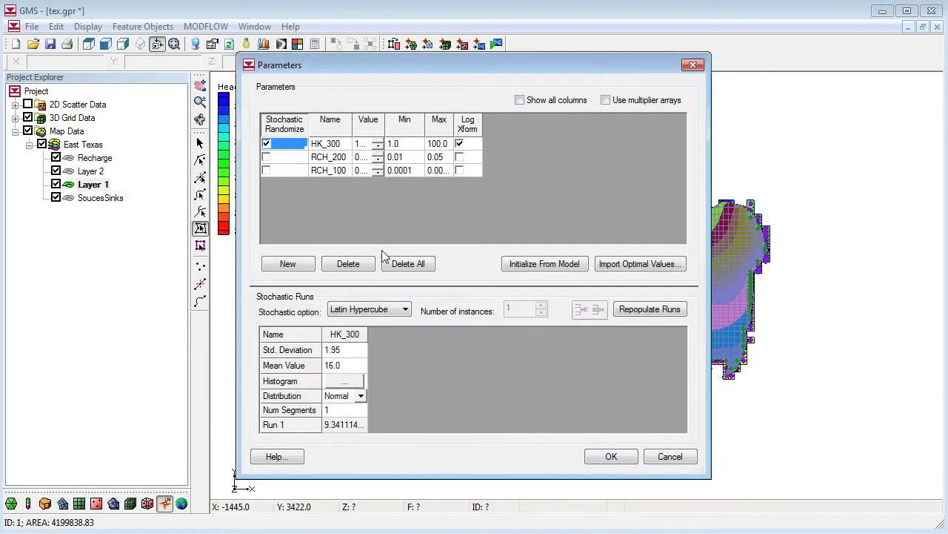
Step: Randomize the recharge parameters, choose random sampling, and set HK_300 std deviation 0.5
click(267, 171)
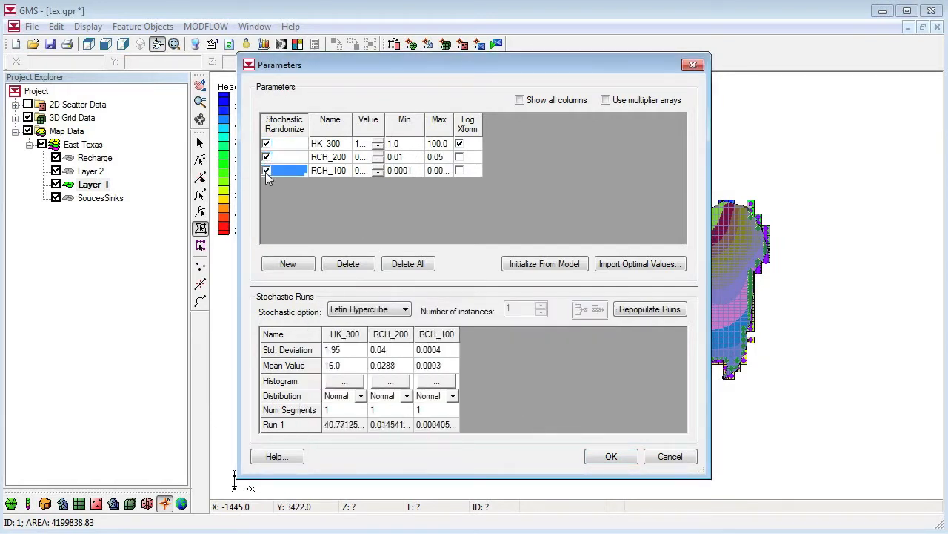
click(406, 309)
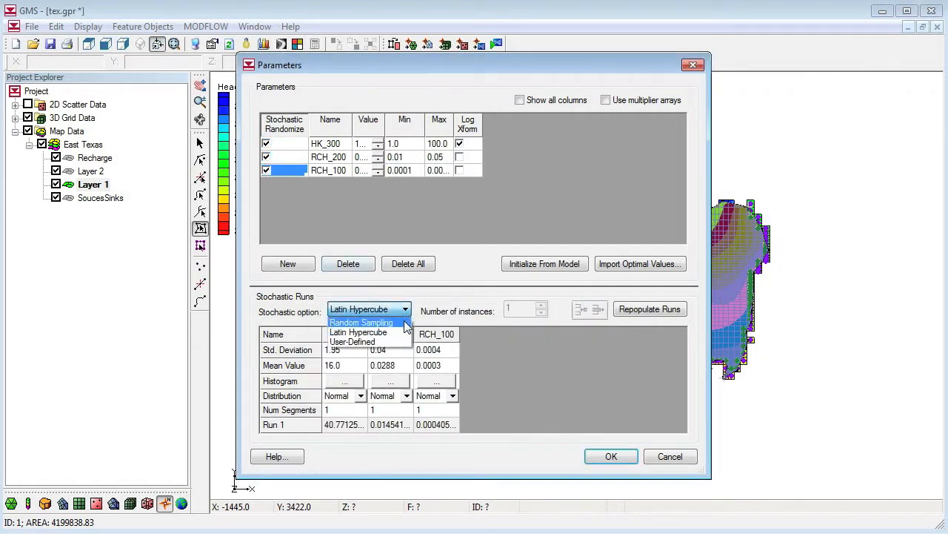
click(362, 322)
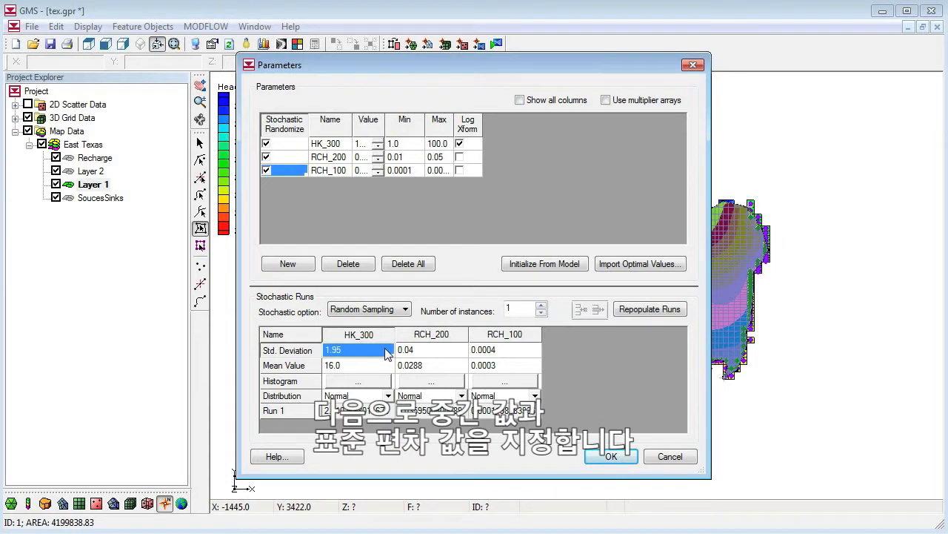
text(0.5)
click(526, 308)
text(30)
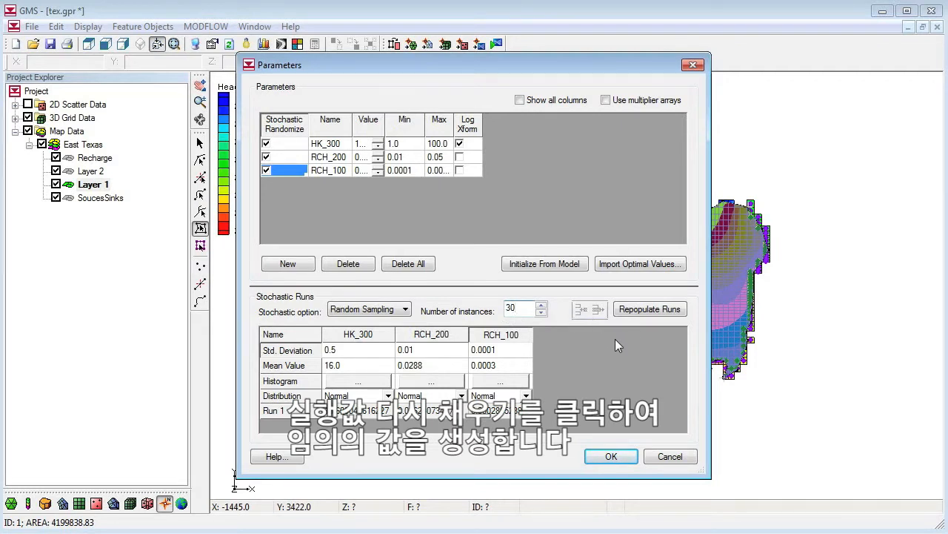
Step: Repopulate the 30 run values and confirm the Parameters dialog
click(649, 310)
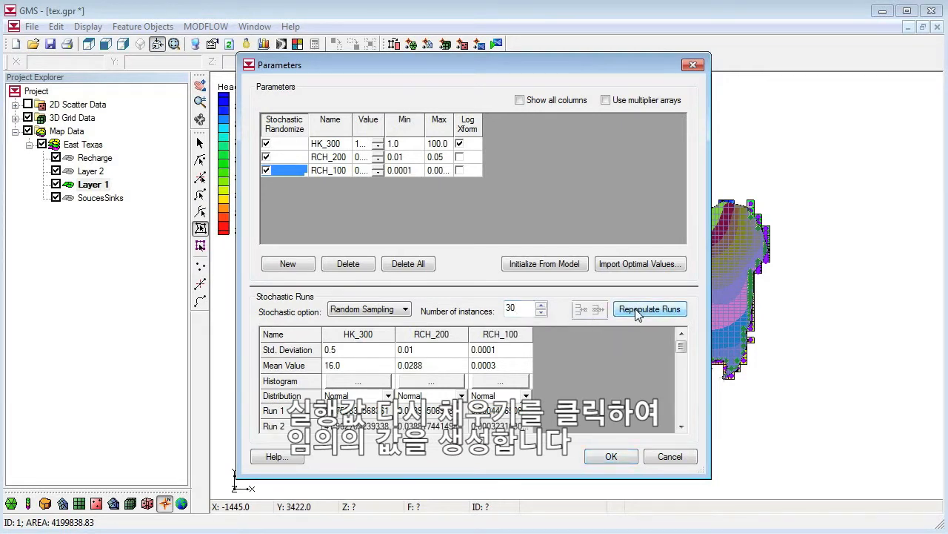
click(649, 310)
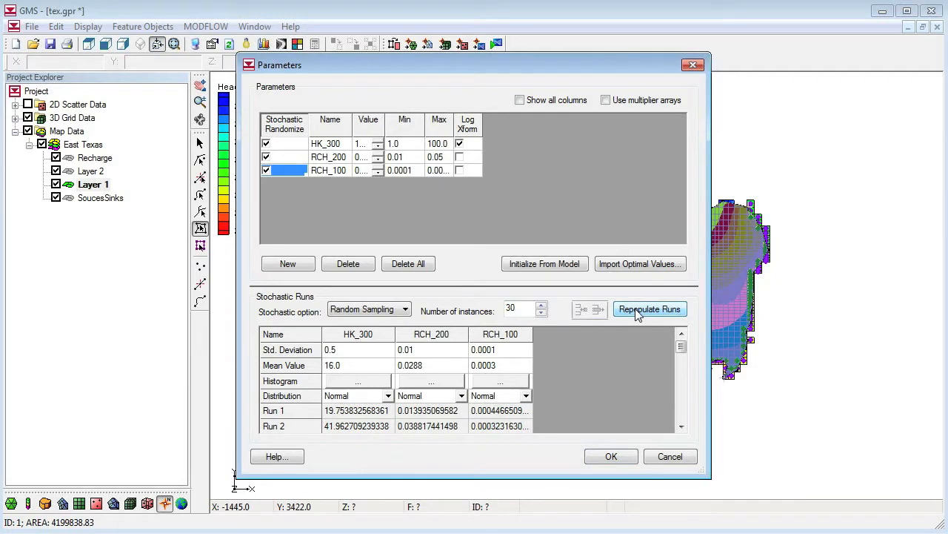
mouse_move(676, 350)
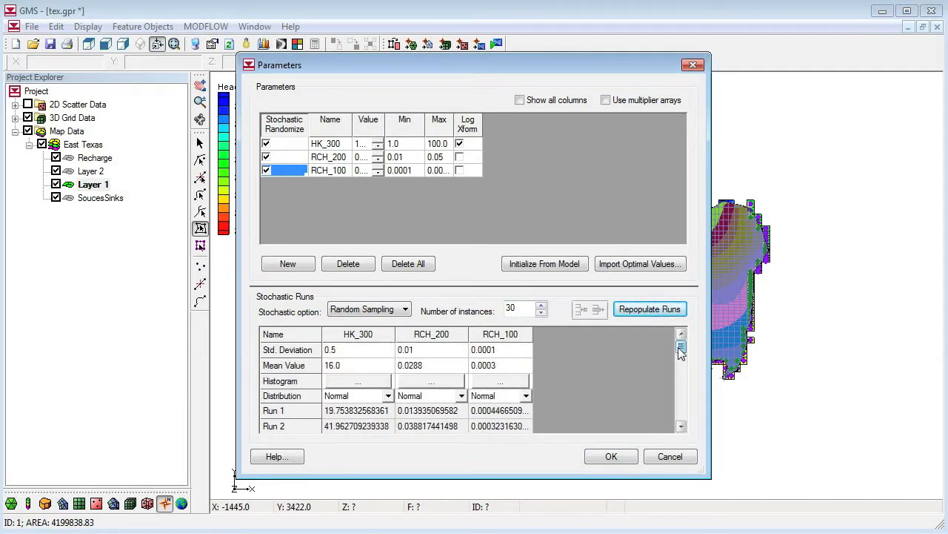
click(611, 457)
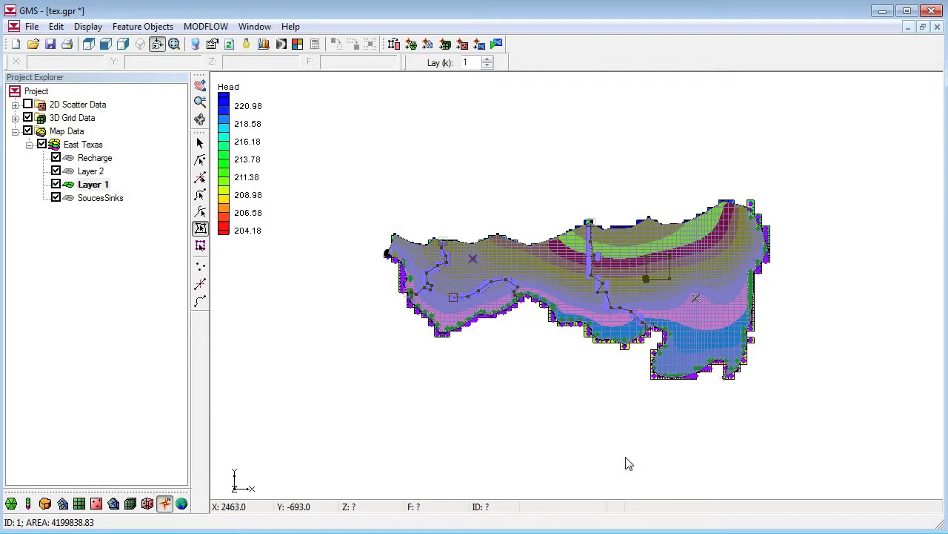
Step: Save the project as tex_video.gpr
click(33, 27)
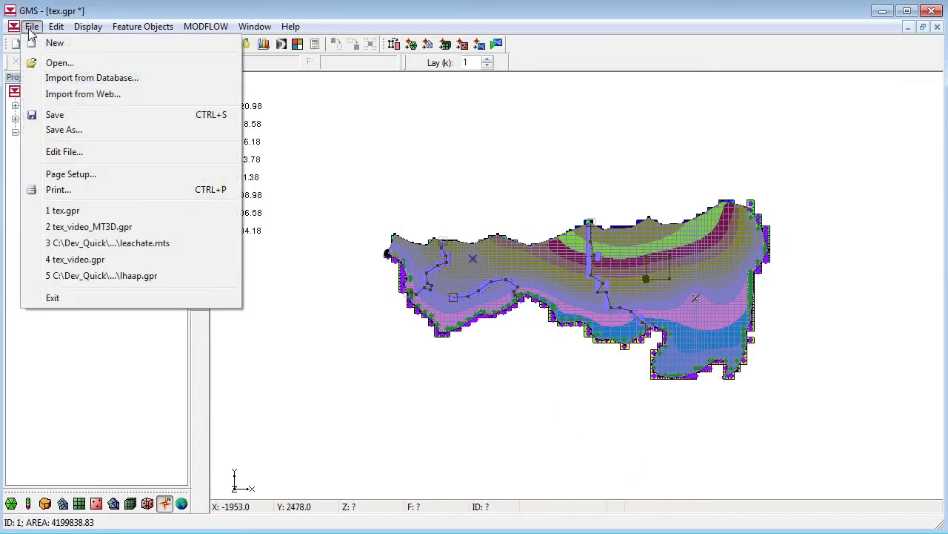
click(64, 131)
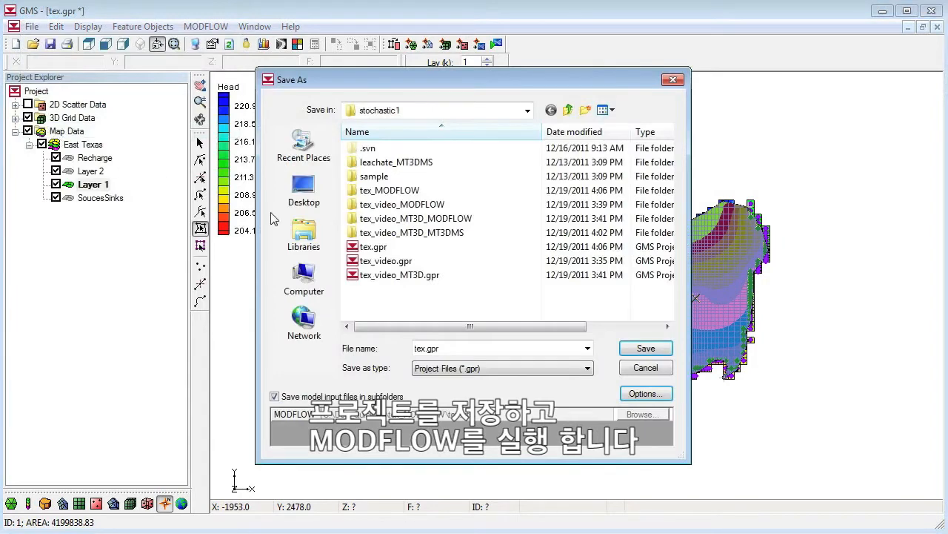
click(645, 347)
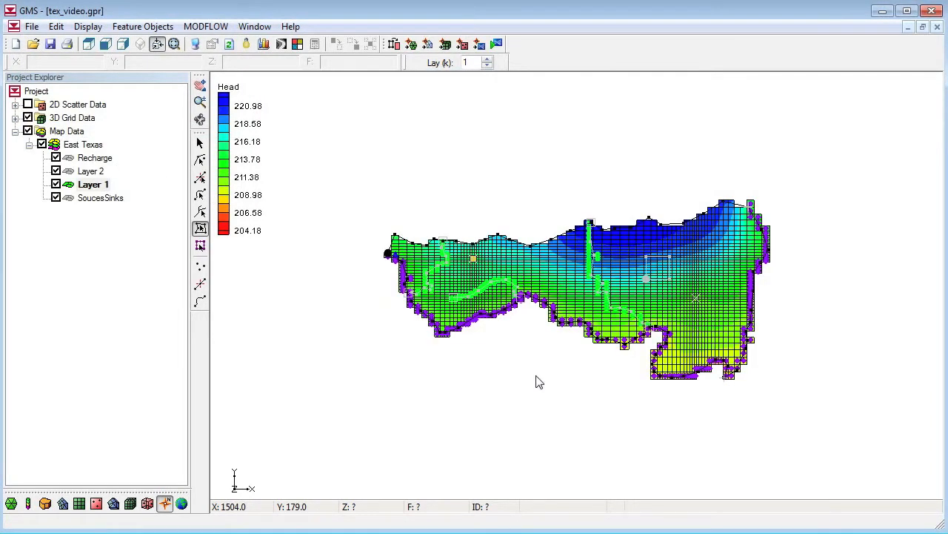
Step: Launch the stochastic MODFLOW batch runs and let them converge
click(206, 27)
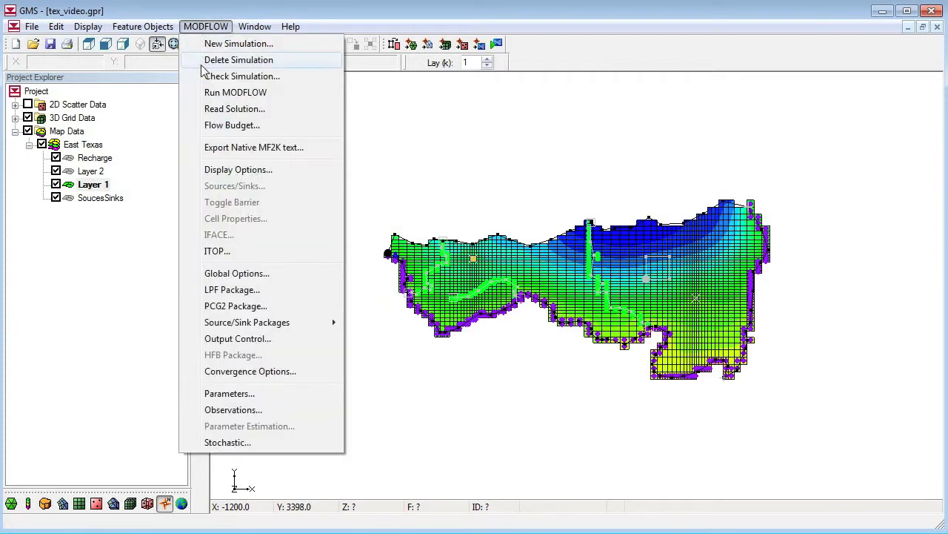
click(229, 441)
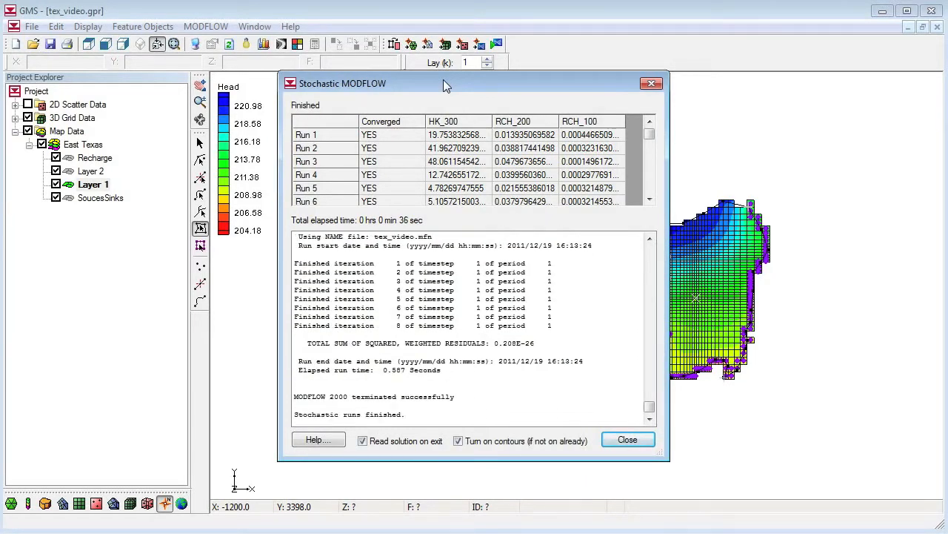
Step: Close the run report and read in all converged stochastic solutions
click(629, 439)
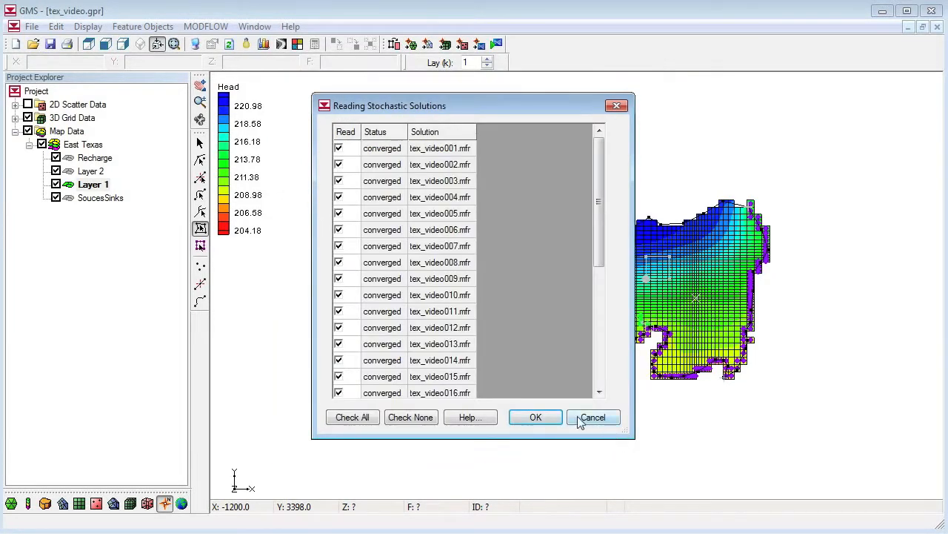
scroll(down, 3)
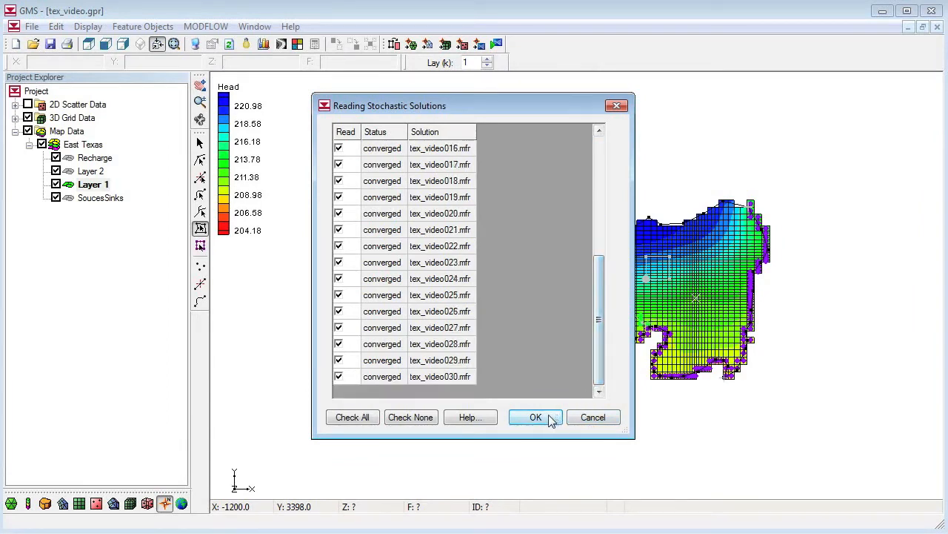
click(535, 416)
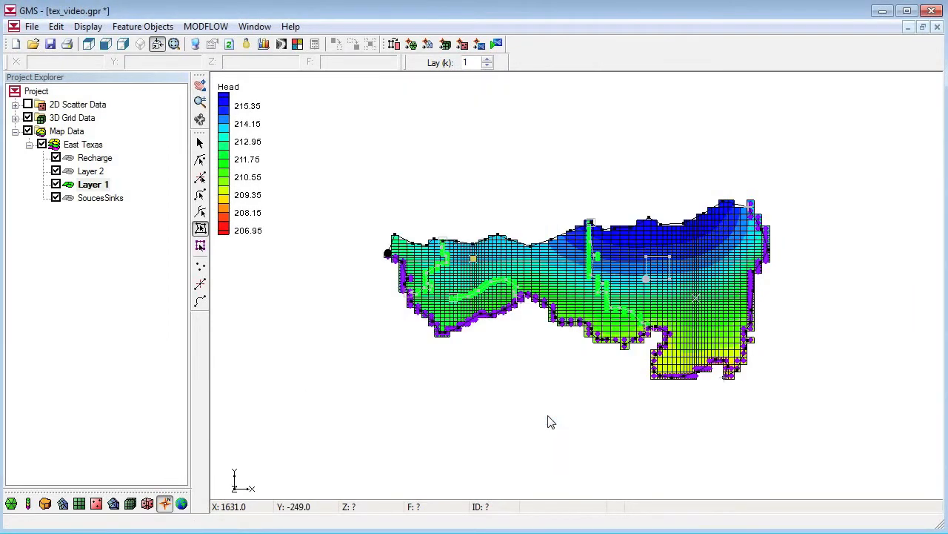
mouse_move(154, 200)
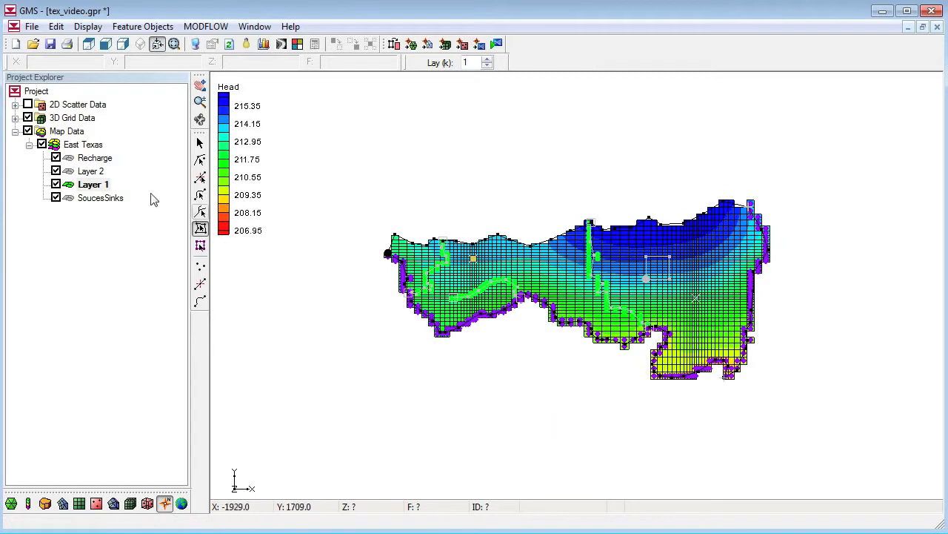
Step: Under 3D Grid Data, display head contours from runs 001 and 002
click(15, 130)
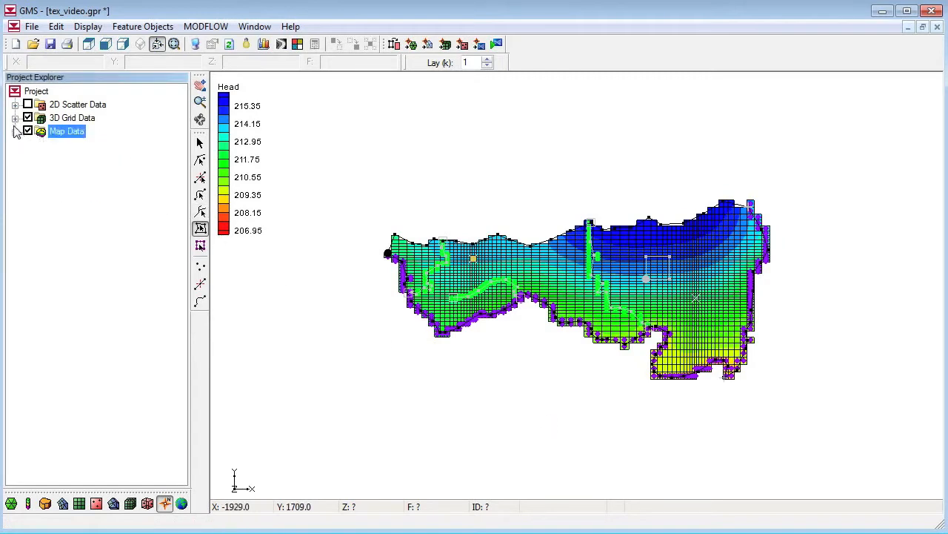
click(14, 117)
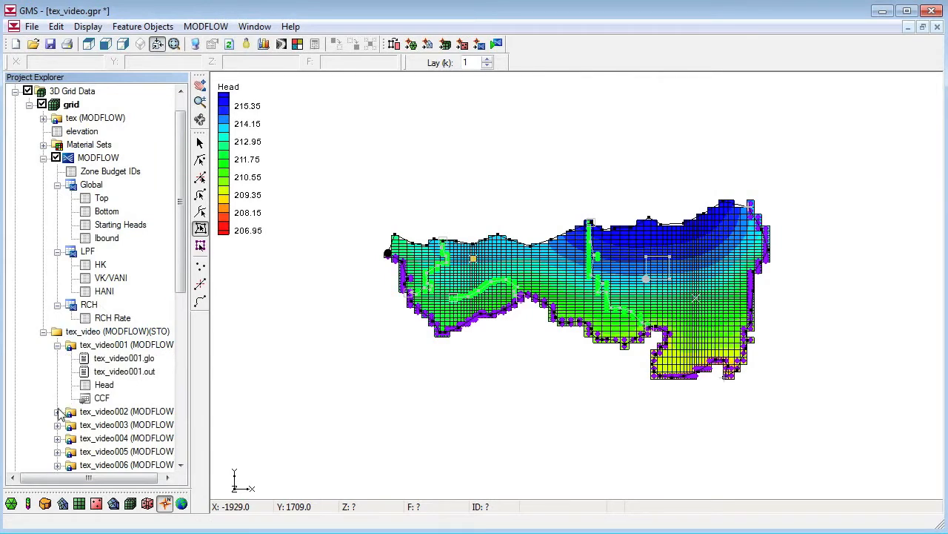
click(103, 385)
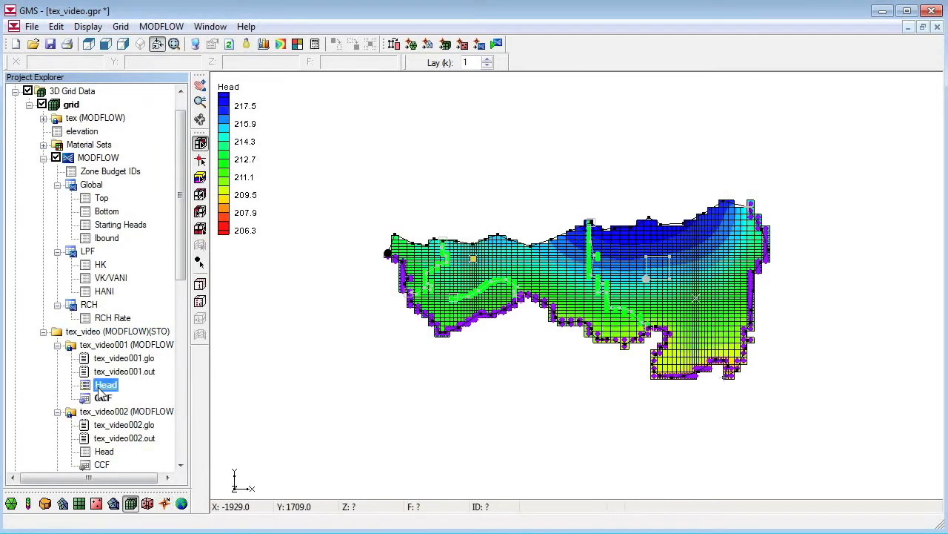
scroll(down, 3)
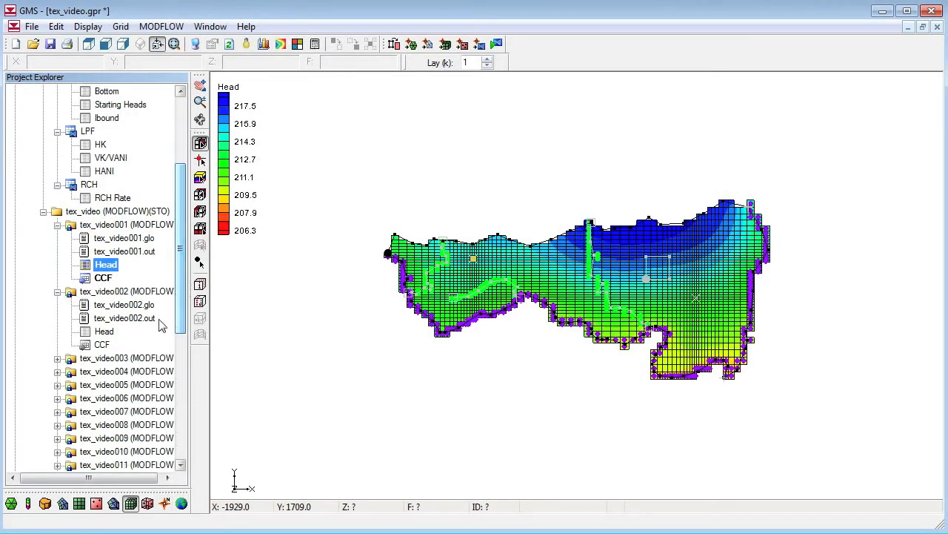
click(107, 330)
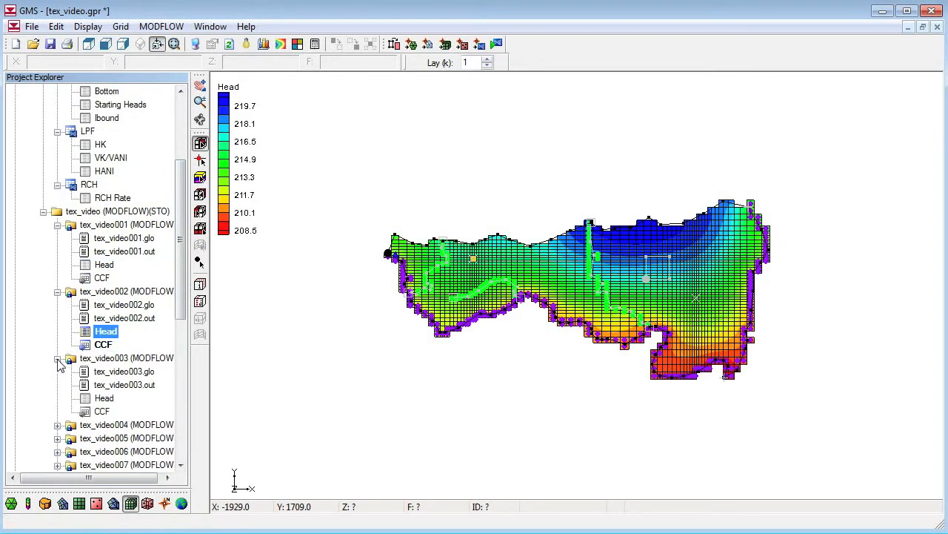
click(105, 397)
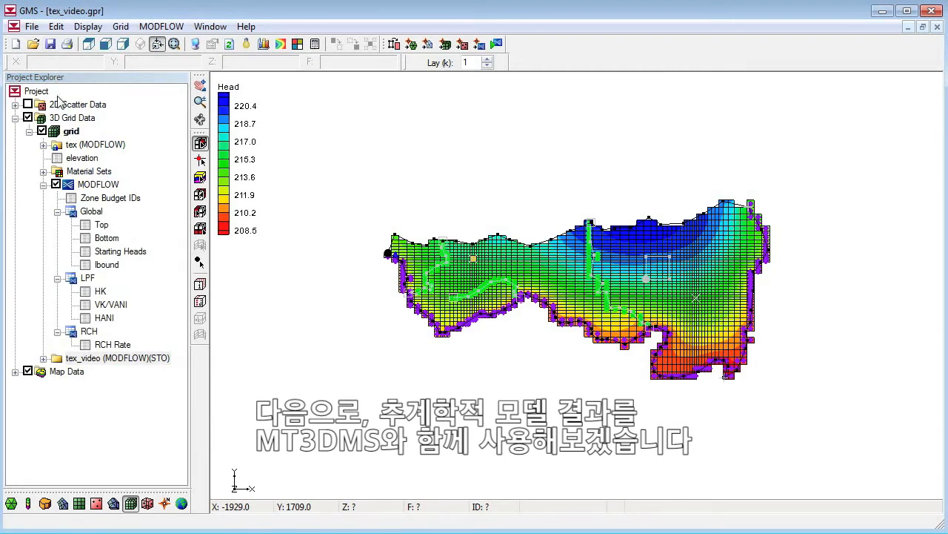
Step: Load the MT3DMS model file from the leachate_MT3DMS folder into the project
click(32, 26)
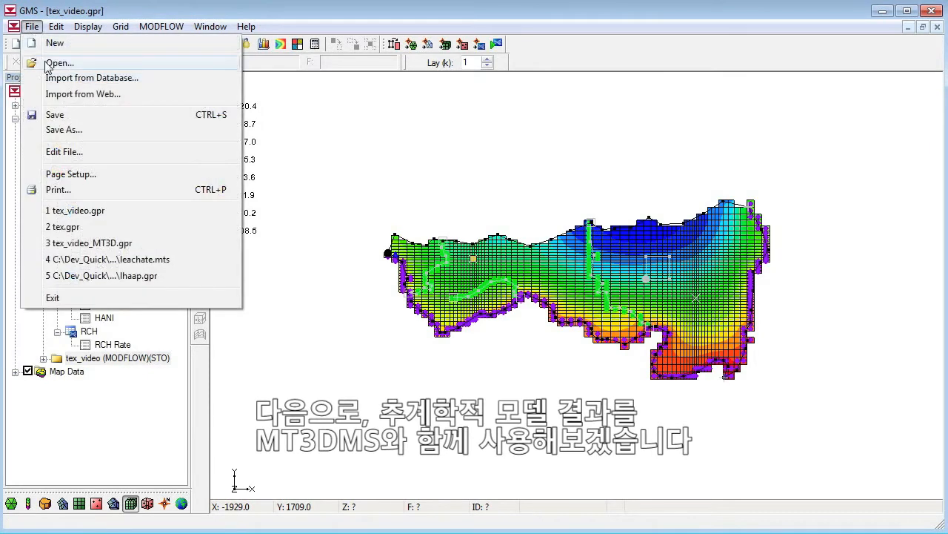
click(59, 62)
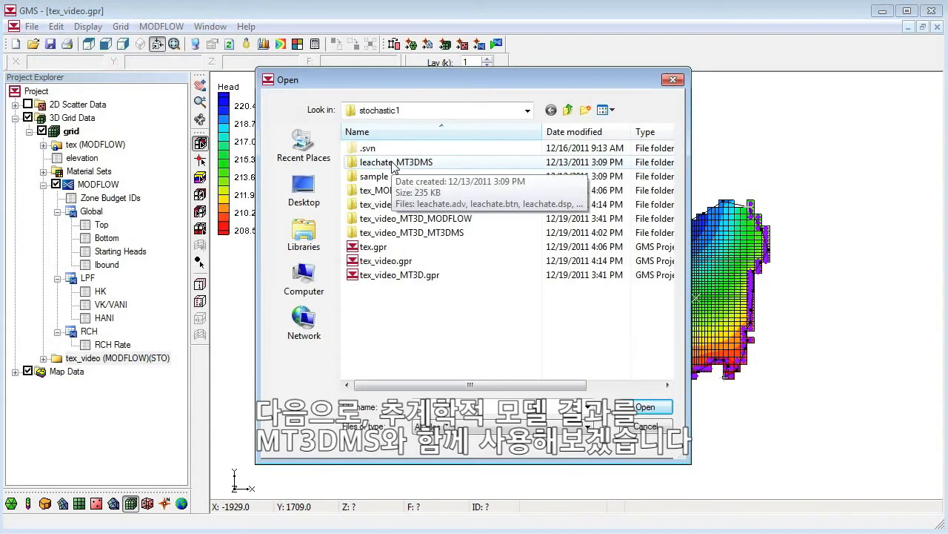
double_click(397, 161)
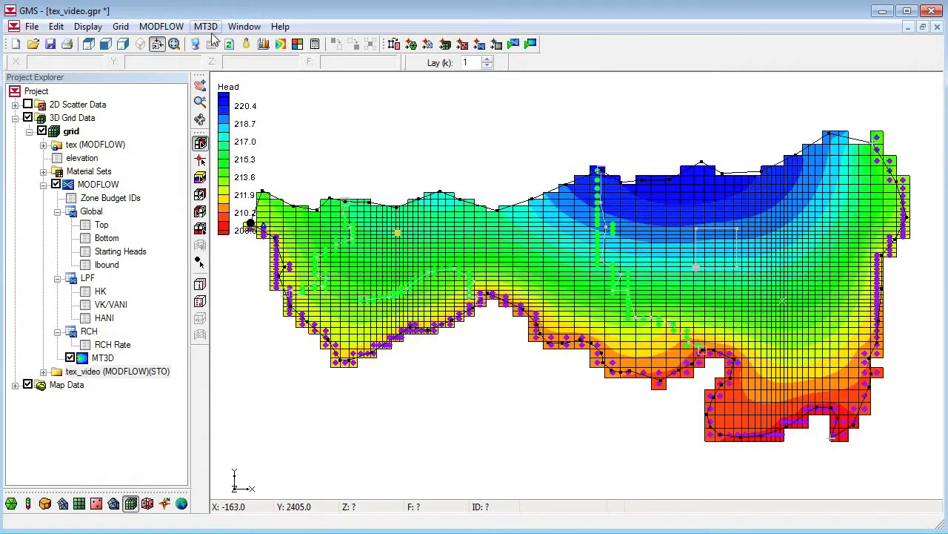
Step: In MT3D Run Options choose batch runs with the stochastic tex_video (MODFLOW)(STO) solution set
click(204, 26)
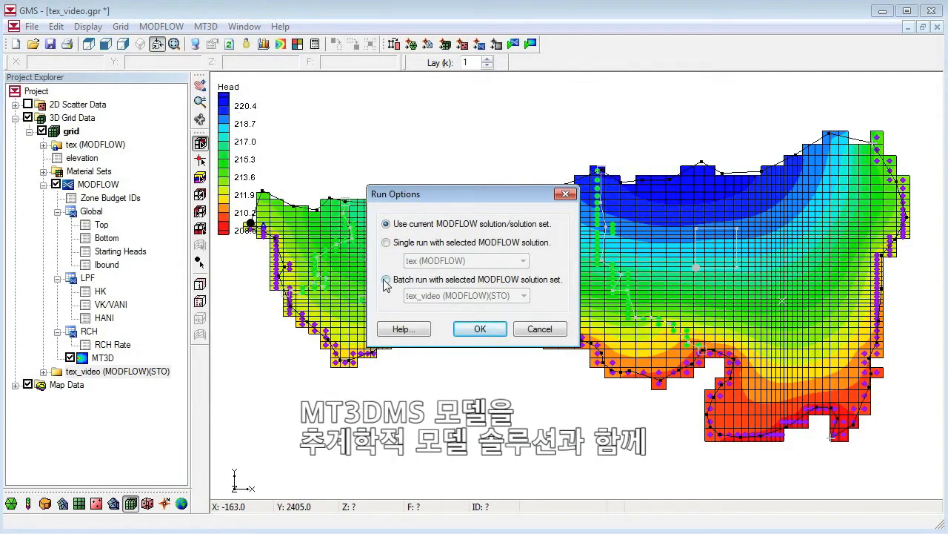
click(385, 279)
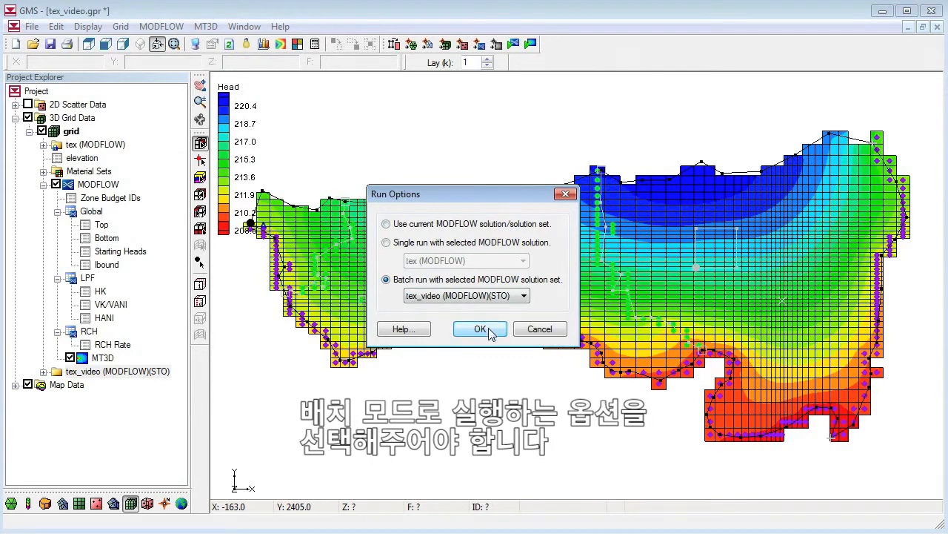
click(480, 329)
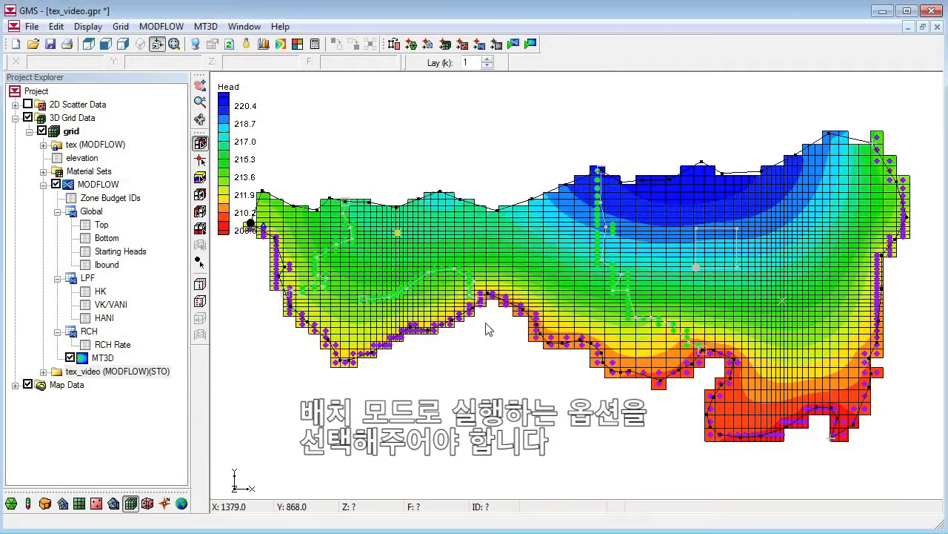
click(206, 26)
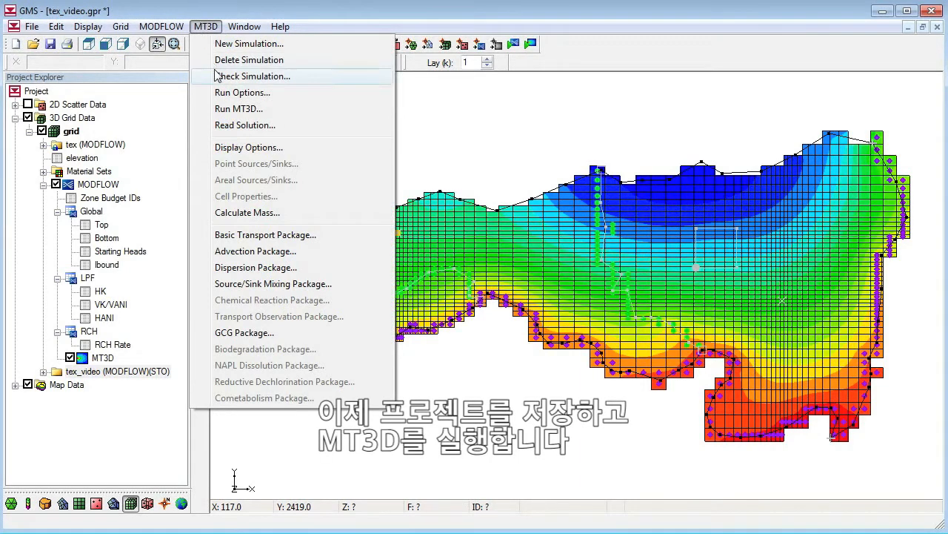
Step: Run MT3D, saving the project first, and close the report once all stochastic runs finish
click(239, 109)
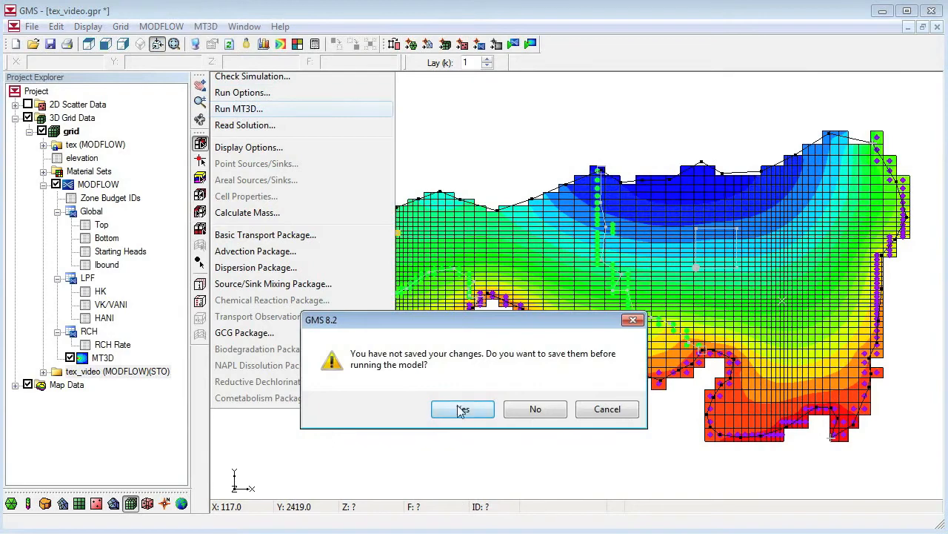
click(463, 409)
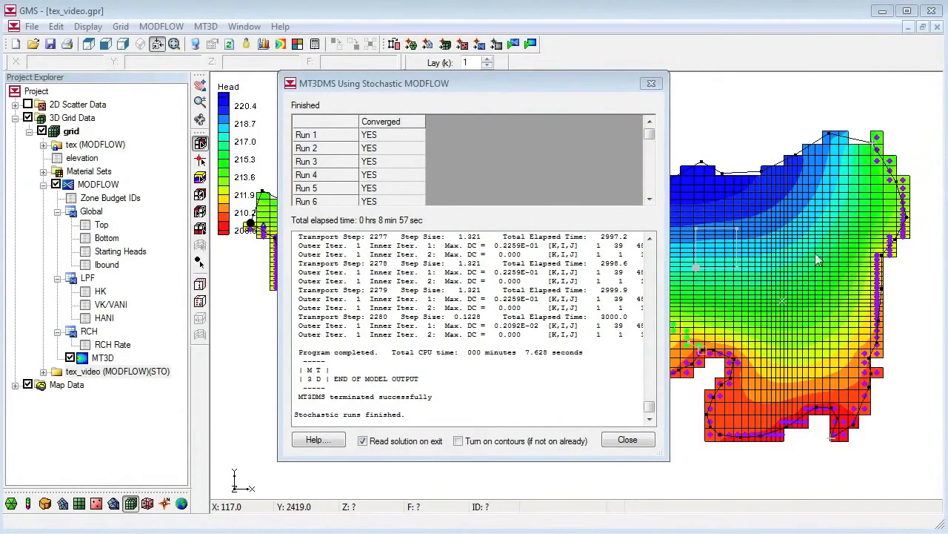
click(627, 439)
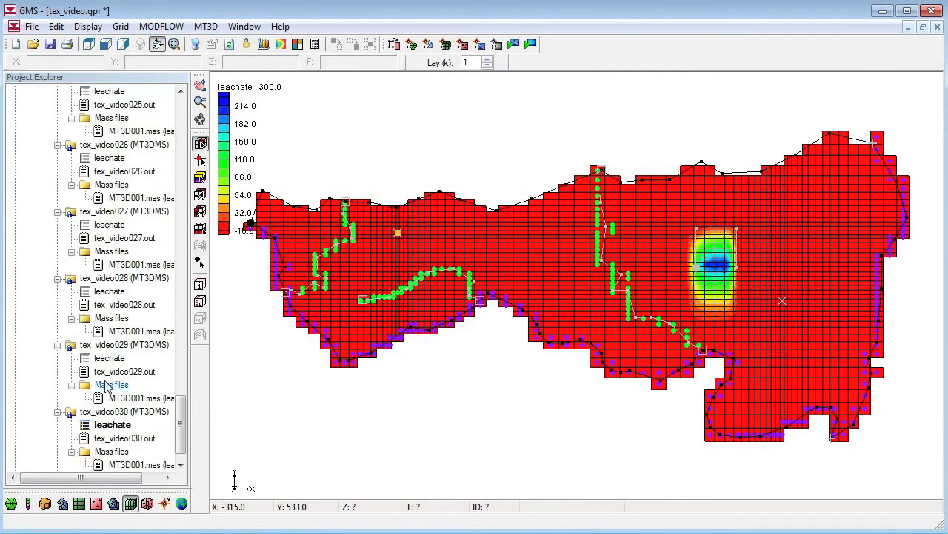
Step: Display the leachate results of run 028, then select the tex_video (MT3DMS)(STO) results folder
click(110, 290)
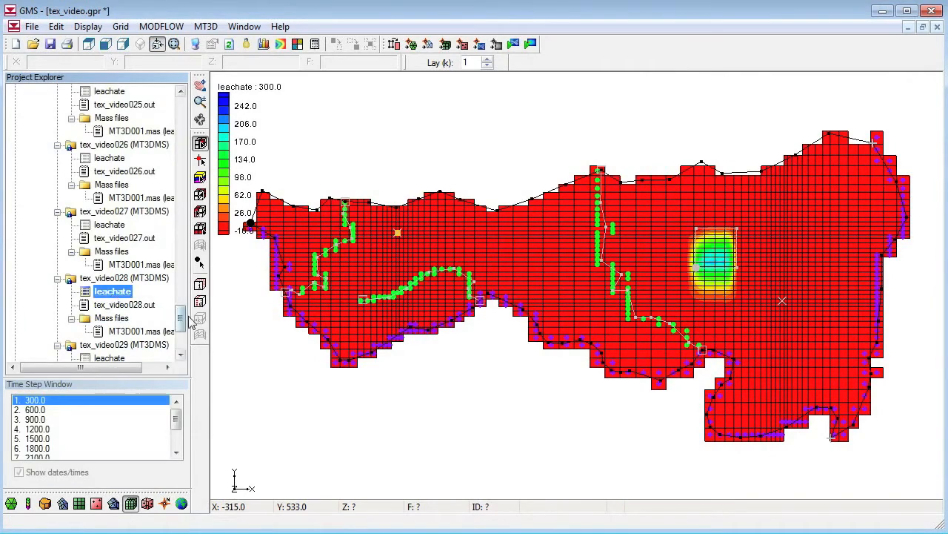
click(113, 225)
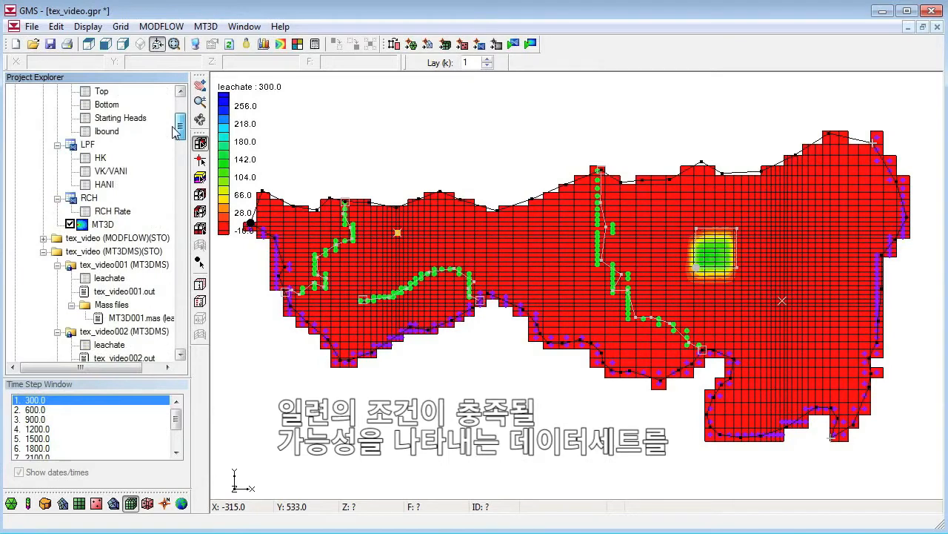
click(114, 252)
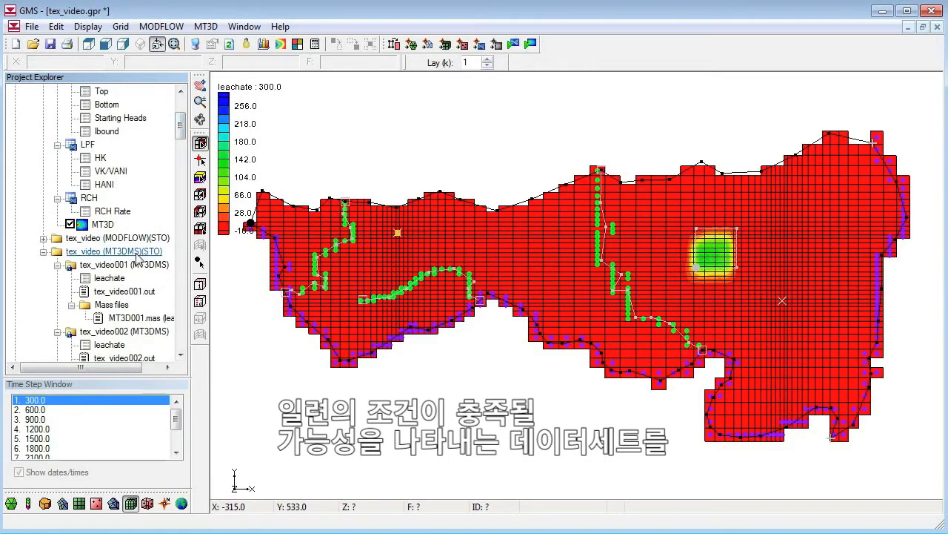
Step: Run a probabilistic threshold risk analysis for leachate > 10.0 and compute the above10 dataset
right_click(113, 251)
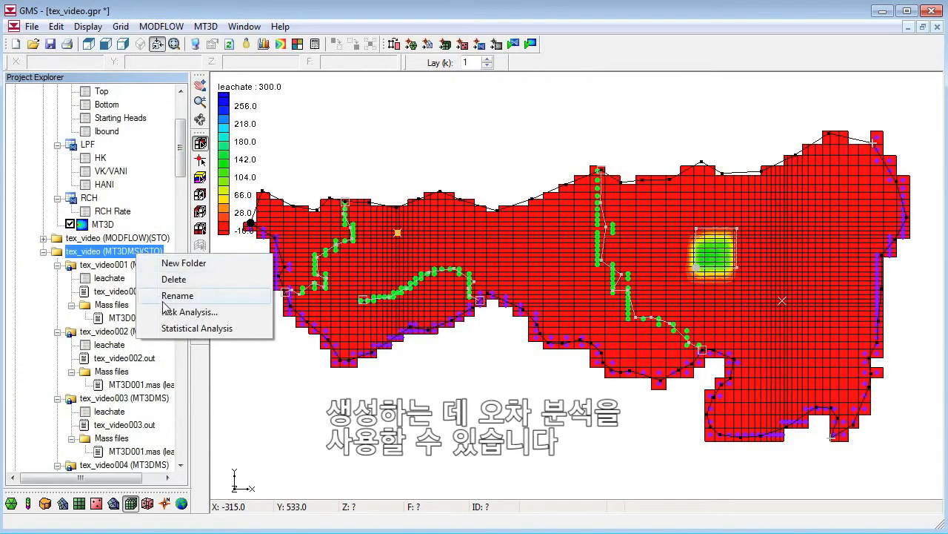
click(190, 311)
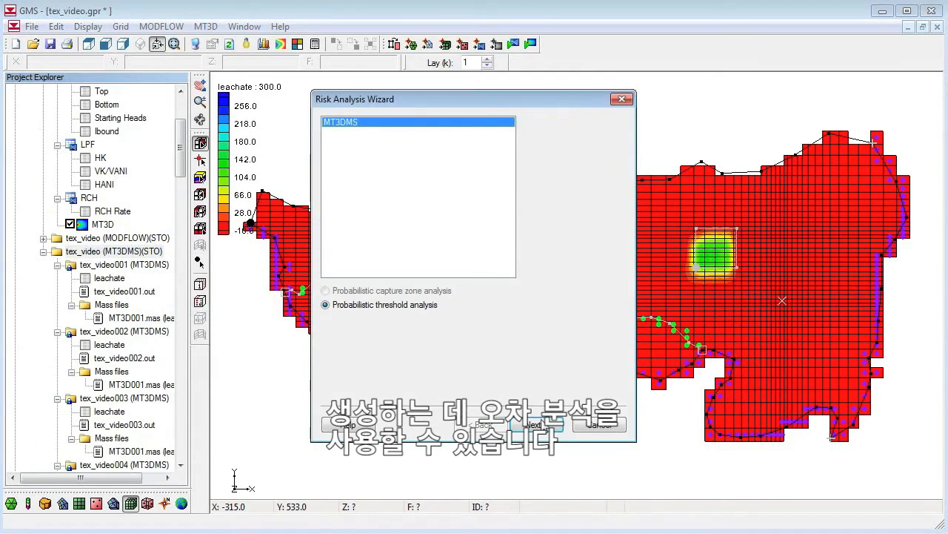
click(535, 424)
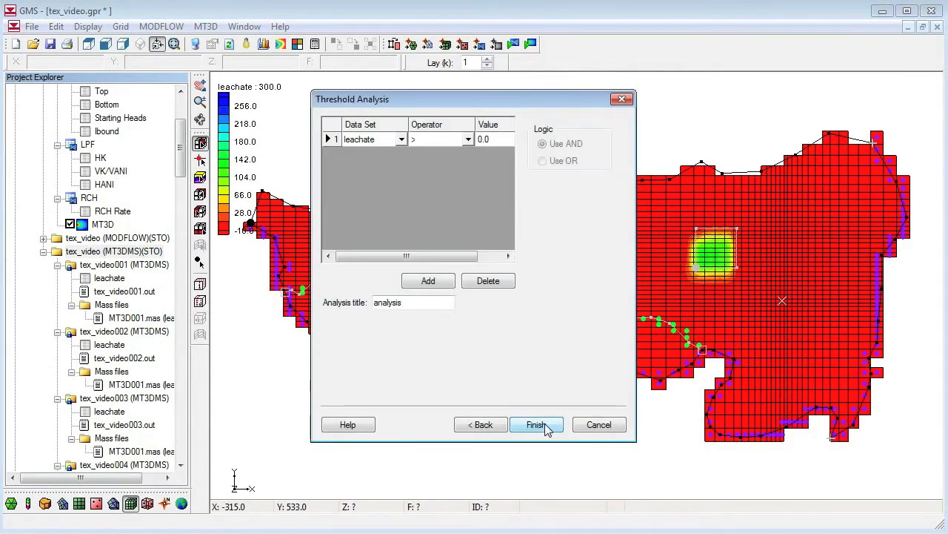
click(492, 140)
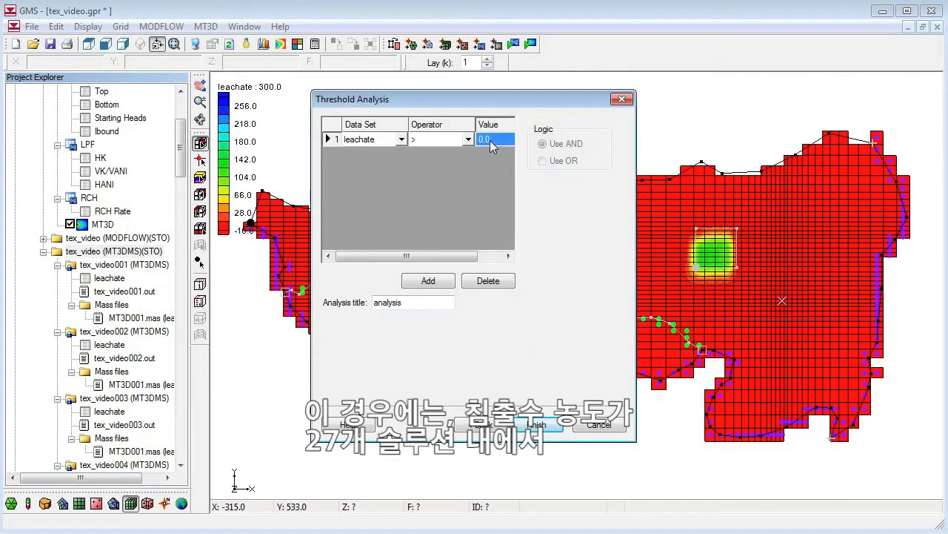
text(10.0)
click(412, 302)
text(above)
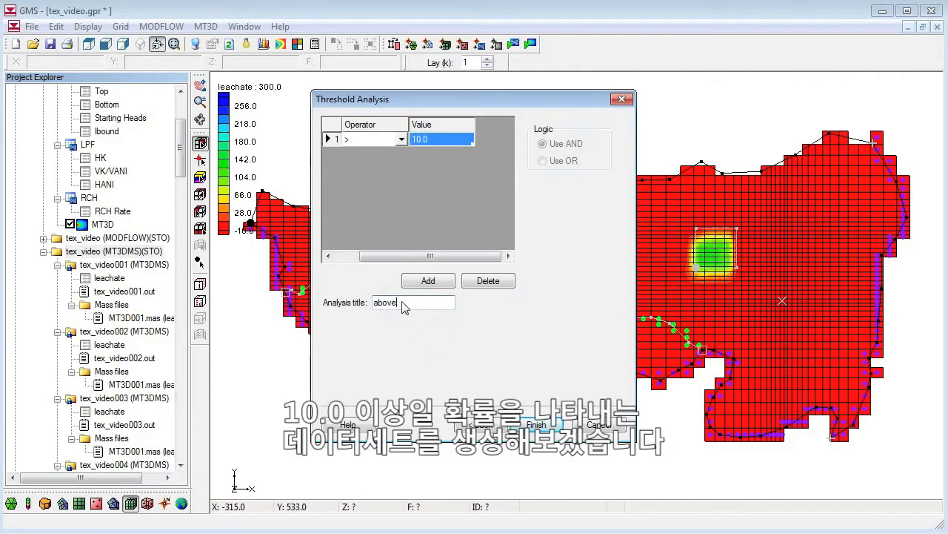
text(10)
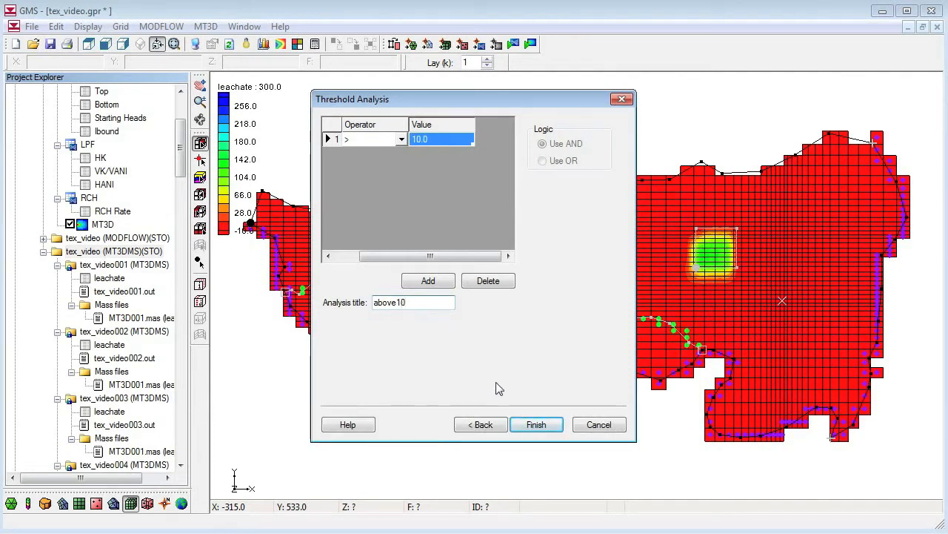
click(537, 424)
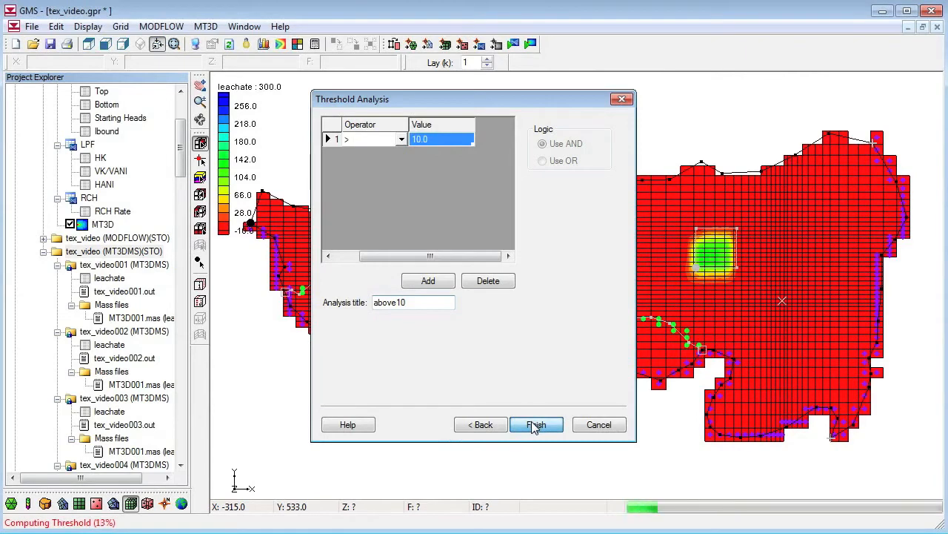
click(536, 424)
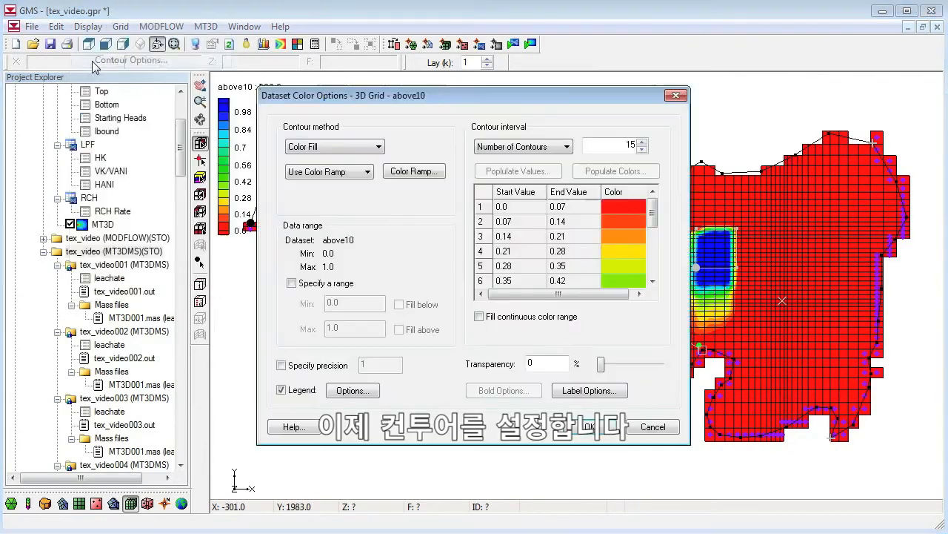
Step: Reverse the above10 contour colour ramp so low probability is blue and high is red
click(414, 172)
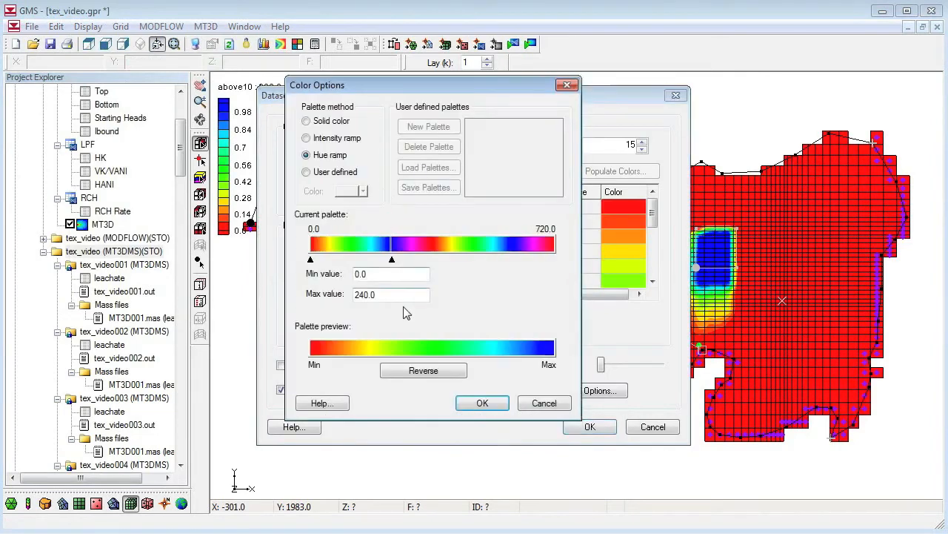
click(482, 403)
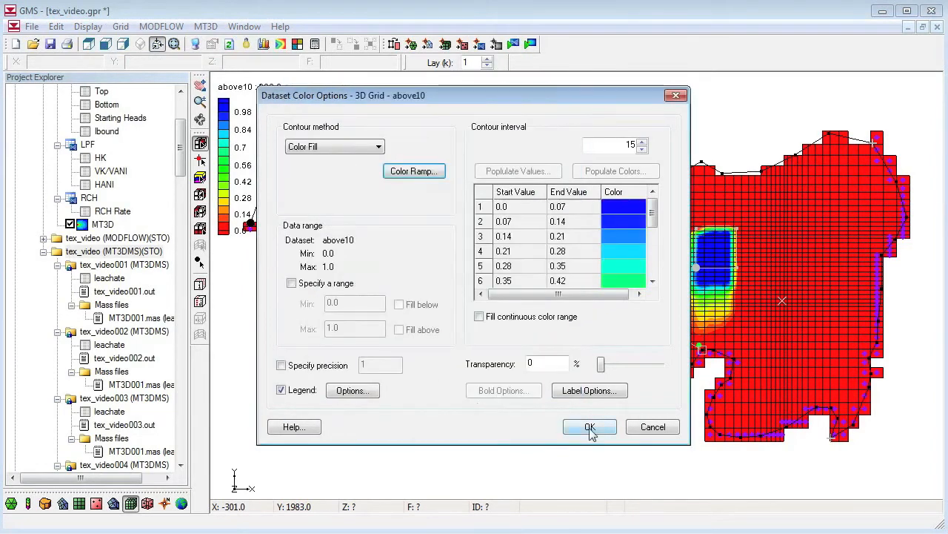
click(590, 427)
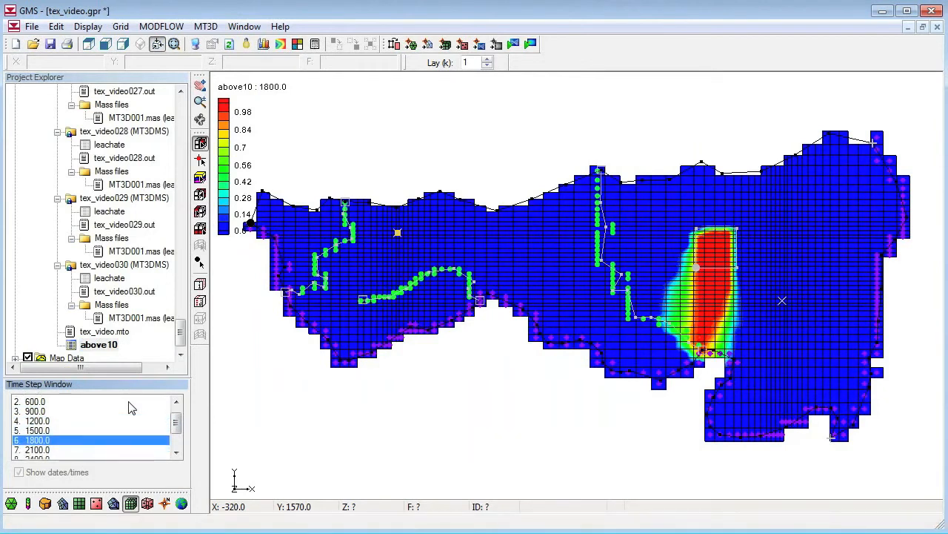
Step: Show the above10 probability plume at the final time step 3000.0
click(38, 447)
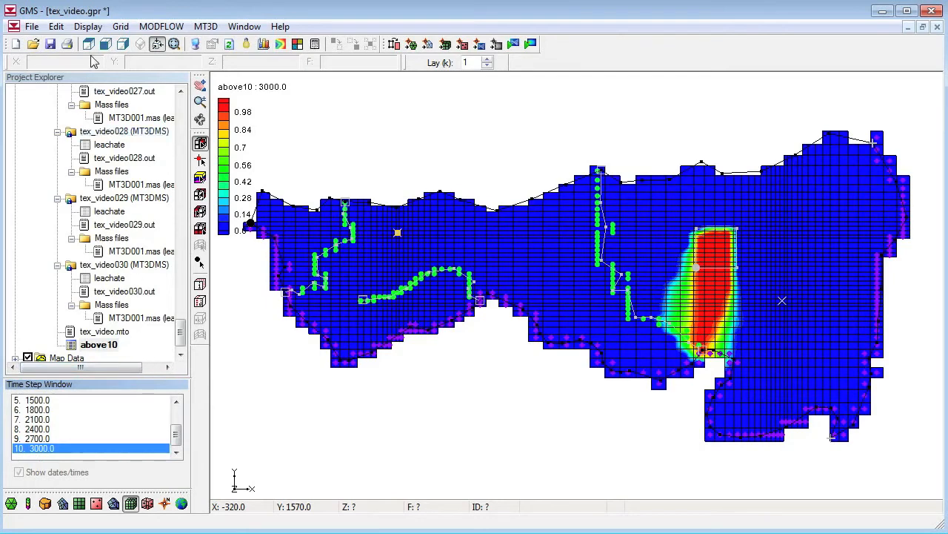
scroll(up, 3)
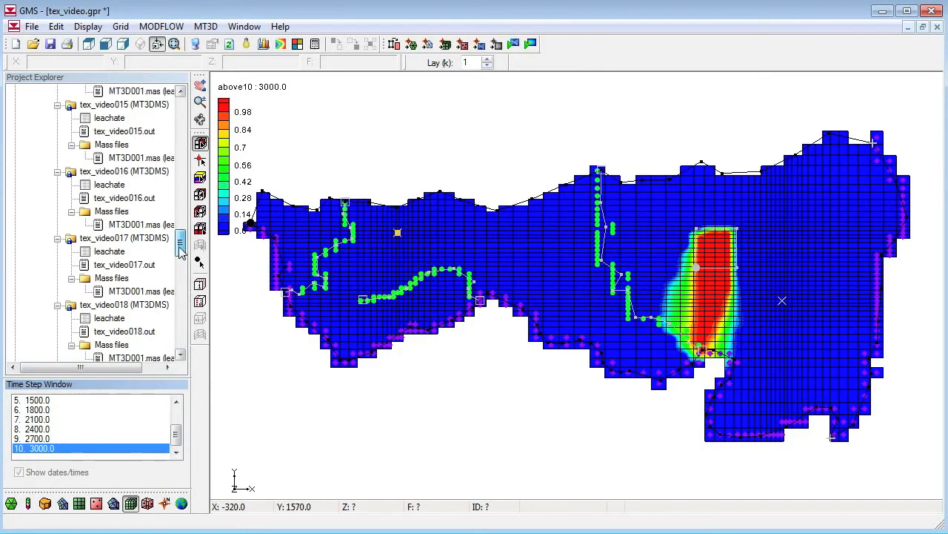
scroll(up, 3)
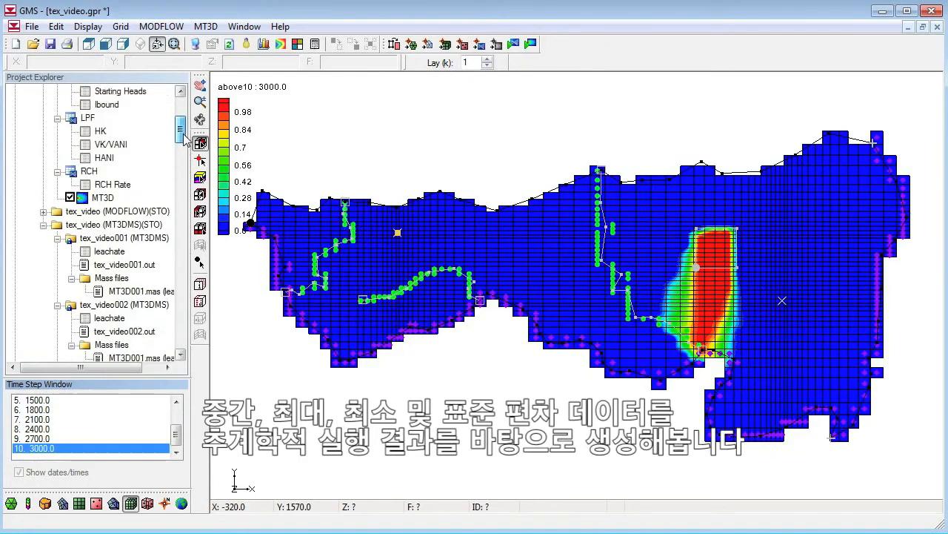
Step: Bring up the action menu for the tex_video (MT3DMS)(STO) folder toward Statistical Analysis
right_click(116, 237)
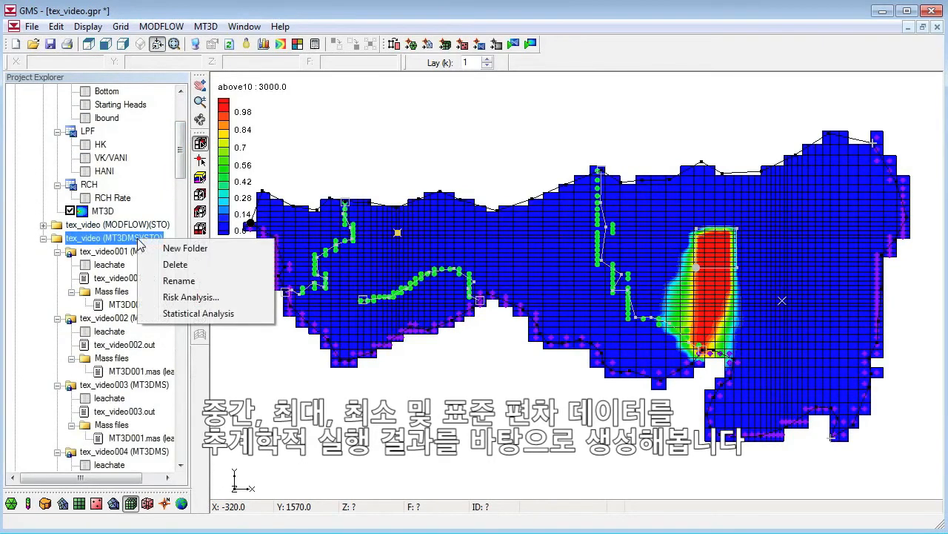
mouse_move(199, 315)
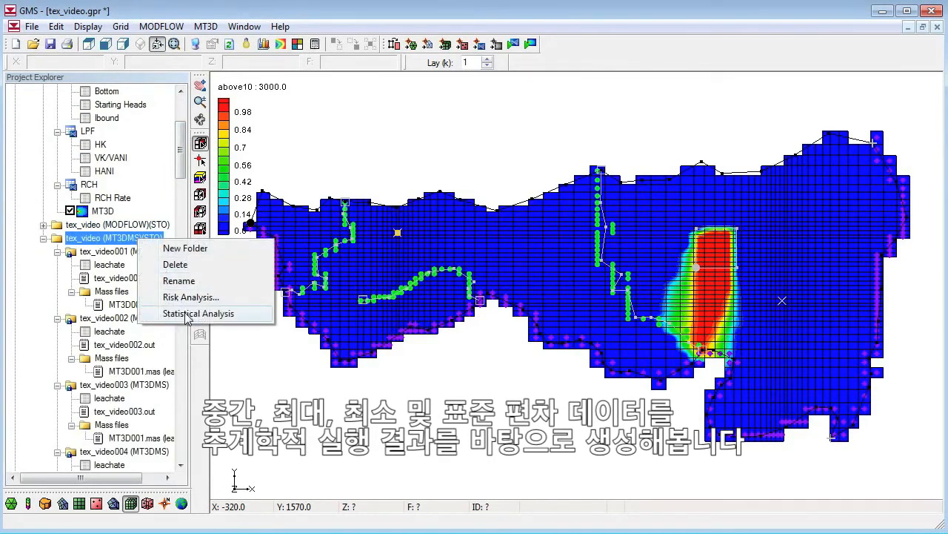